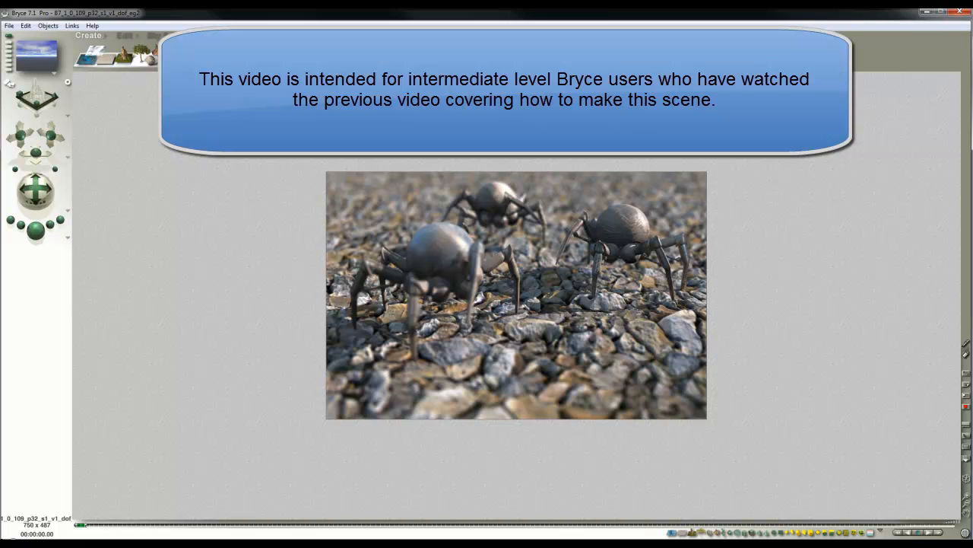
{"action": "mouse_move", "coordinate": [848, 273]}
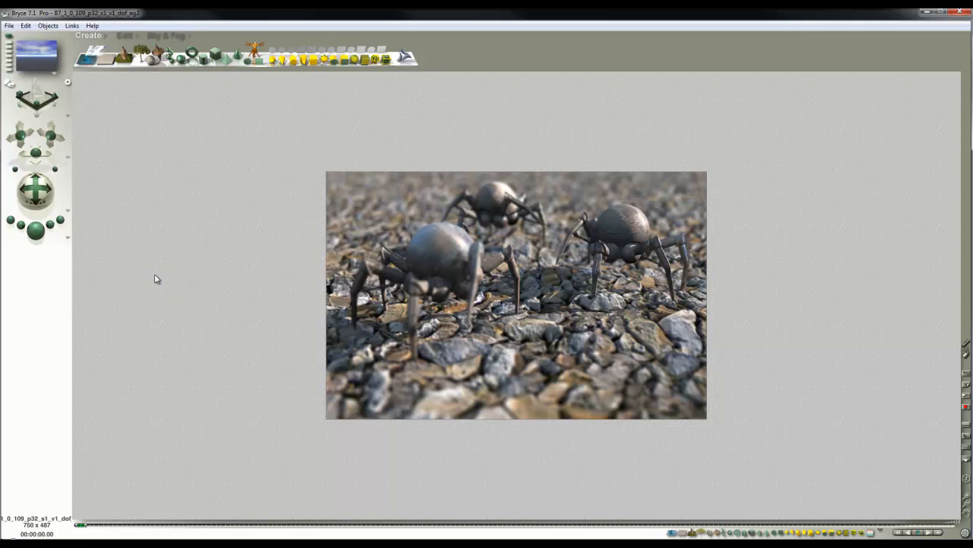
{"action": "mouse_move", "coordinate": [111, 269]}
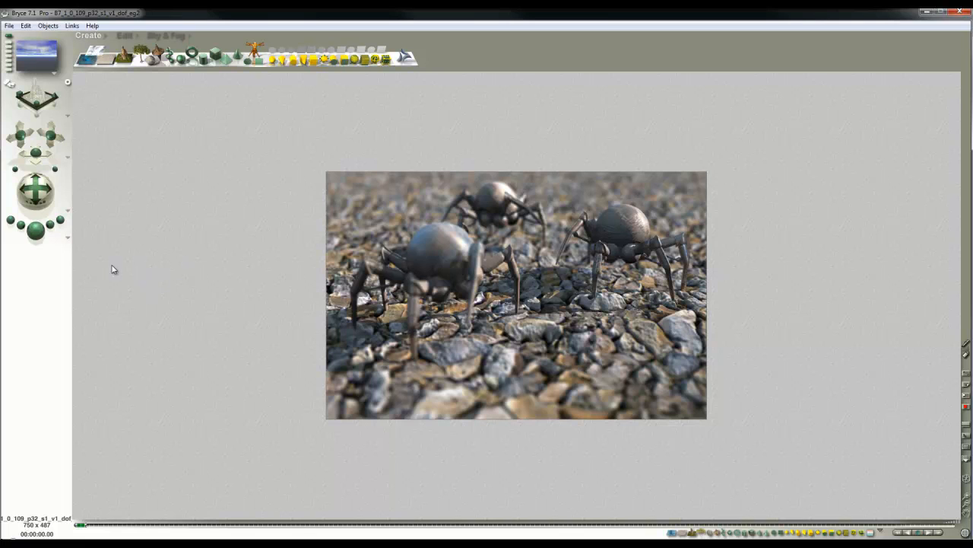
{"action": "mouse_move", "coordinate": [75, 254]}
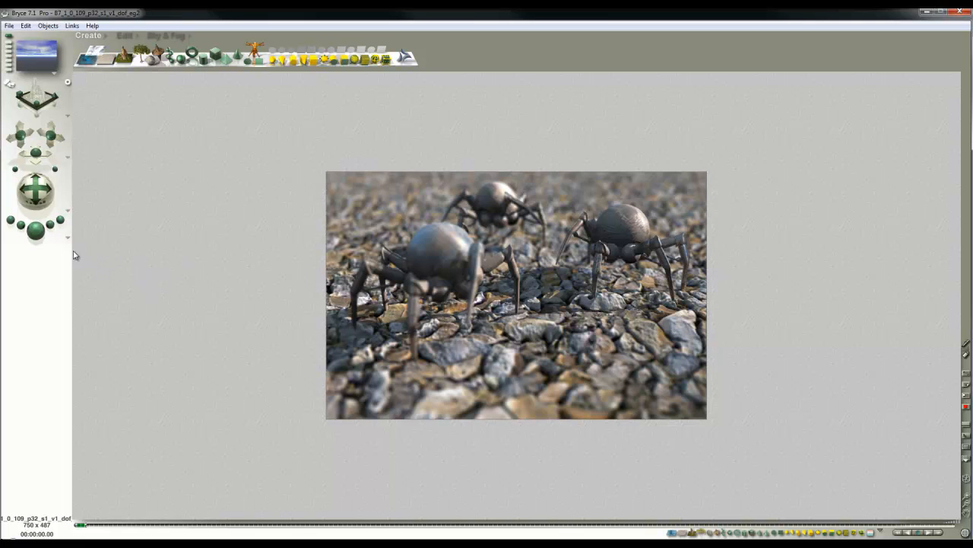
{"action": "mouse_move", "coordinate": [172, 298]}
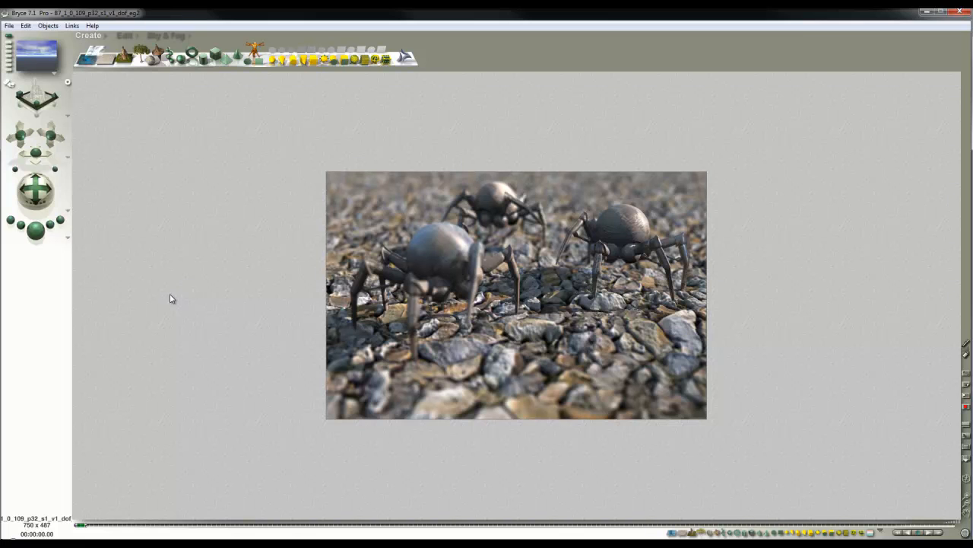
{"action": "mouse_move", "coordinate": [156, 294]}
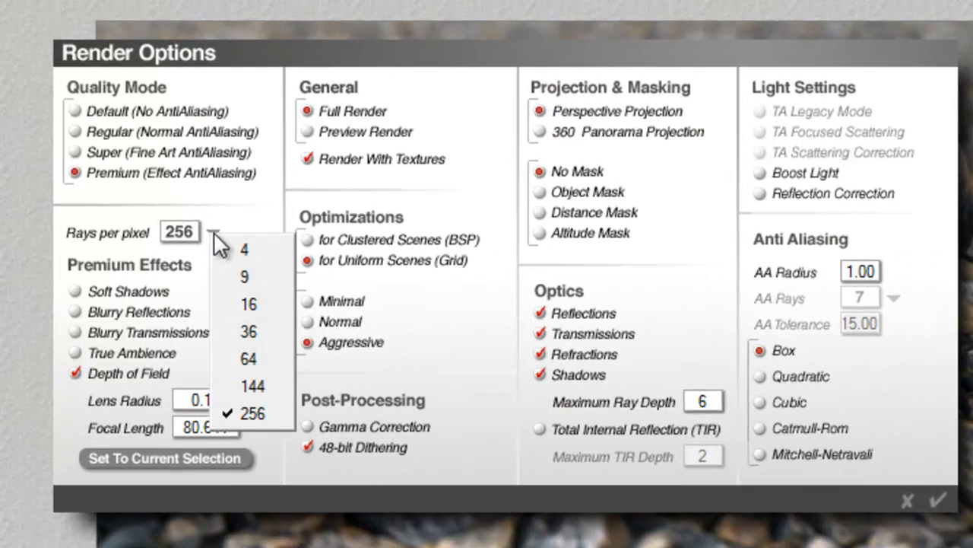
Render the spiders at 4 rays per pixel and save the scene under a new name
{"action": "left_click", "coordinate": [244, 250]}
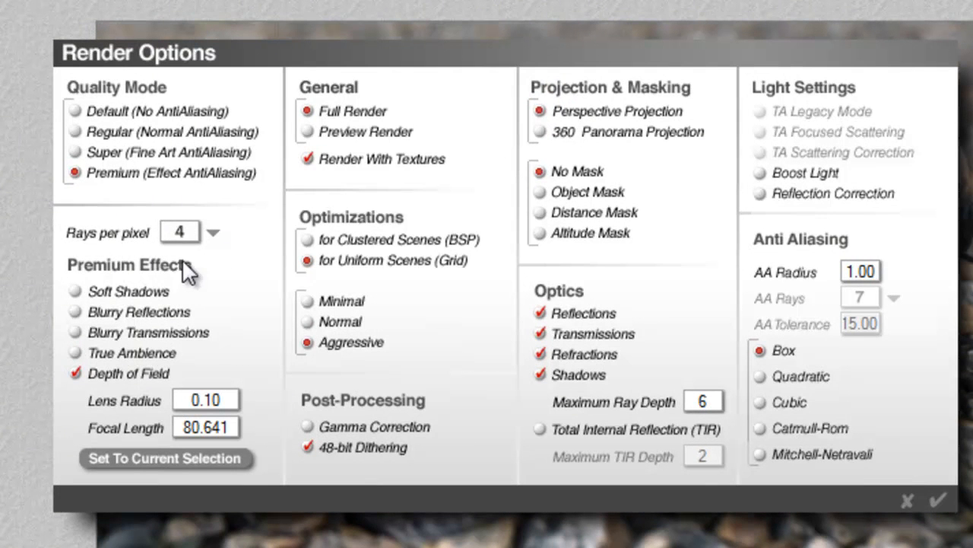
{"action": "mouse_move", "coordinate": [458, 329]}
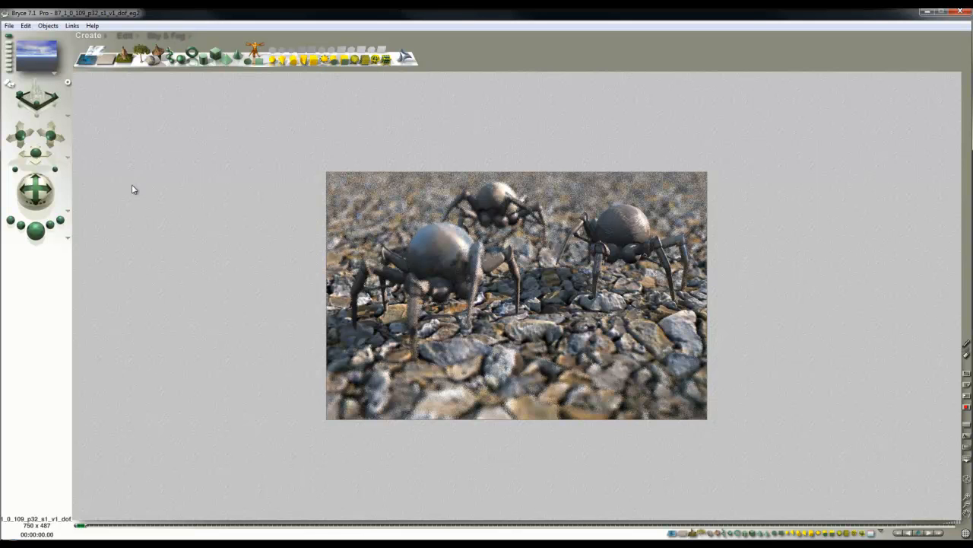
{"action": "mouse_move", "coordinate": [171, 209]}
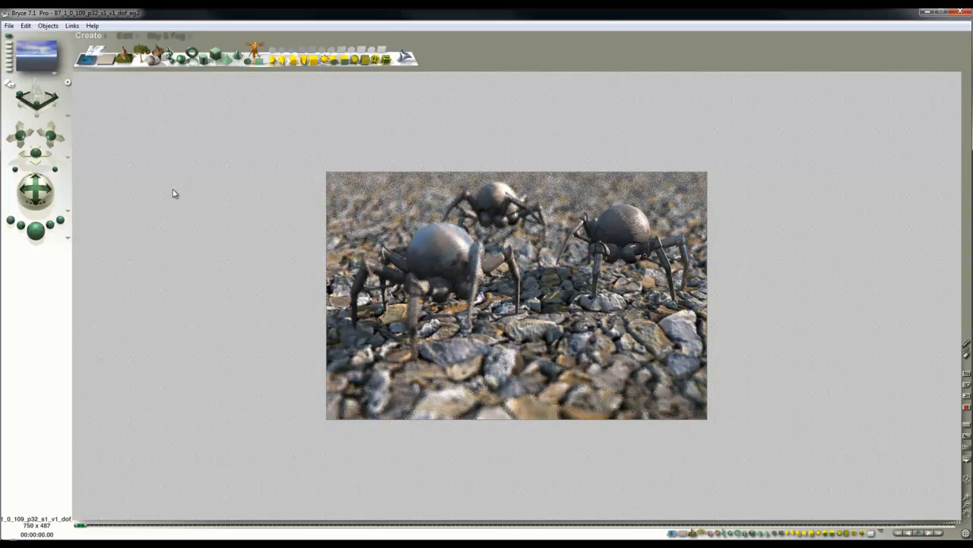
{"action": "mouse_move", "coordinate": [75, 146]}
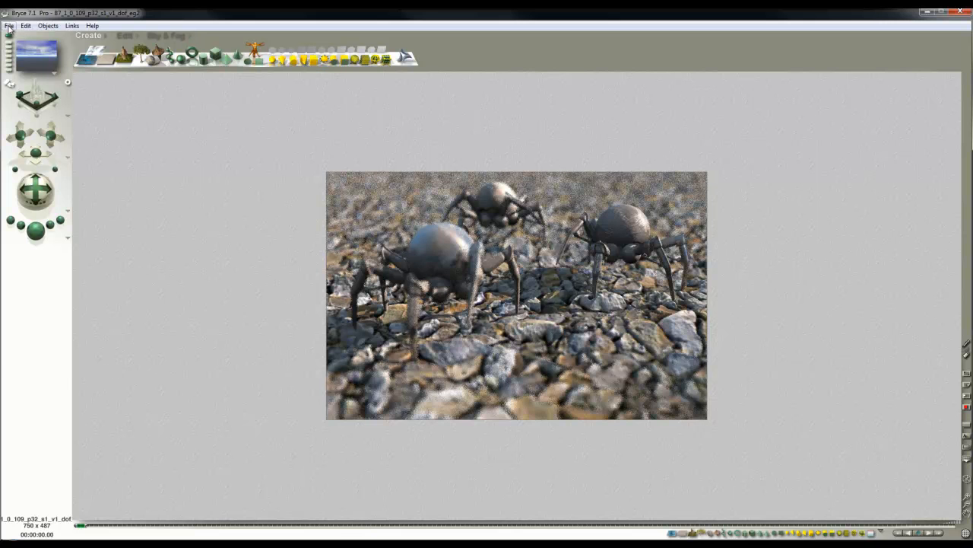
{"action": "left_click", "coordinate": [9, 26]}
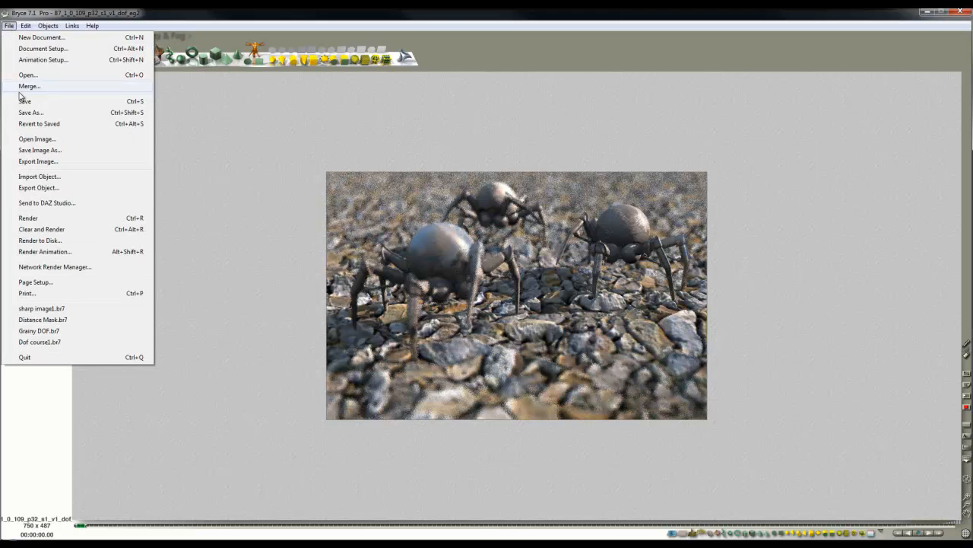
{"action": "left_click", "coordinate": [31, 112]}
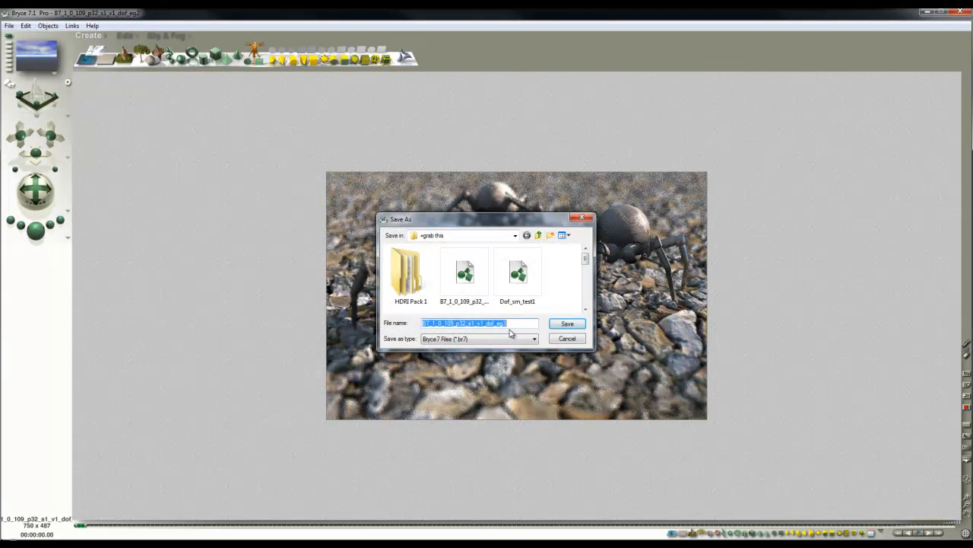
{"action": "left_click", "coordinate": [566, 324]}
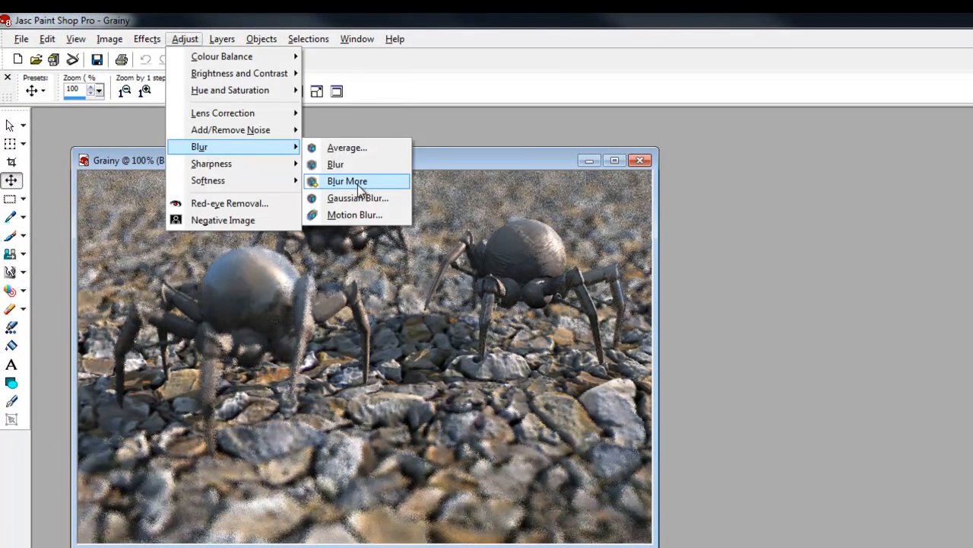
Apply Blur More to the Grainy render to smooth its noise
{"action": "left_click", "coordinate": [347, 181]}
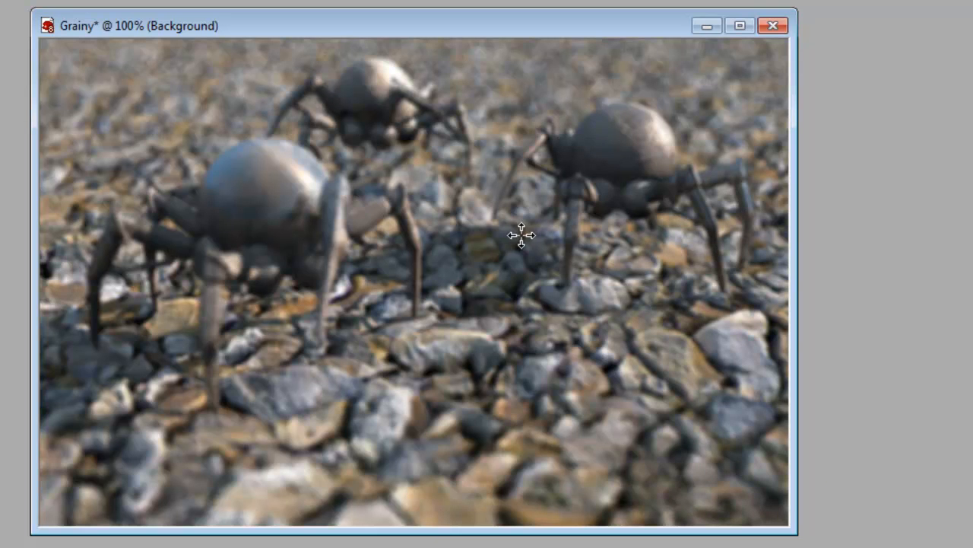
{"action": "mouse_move", "coordinate": [566, 279]}
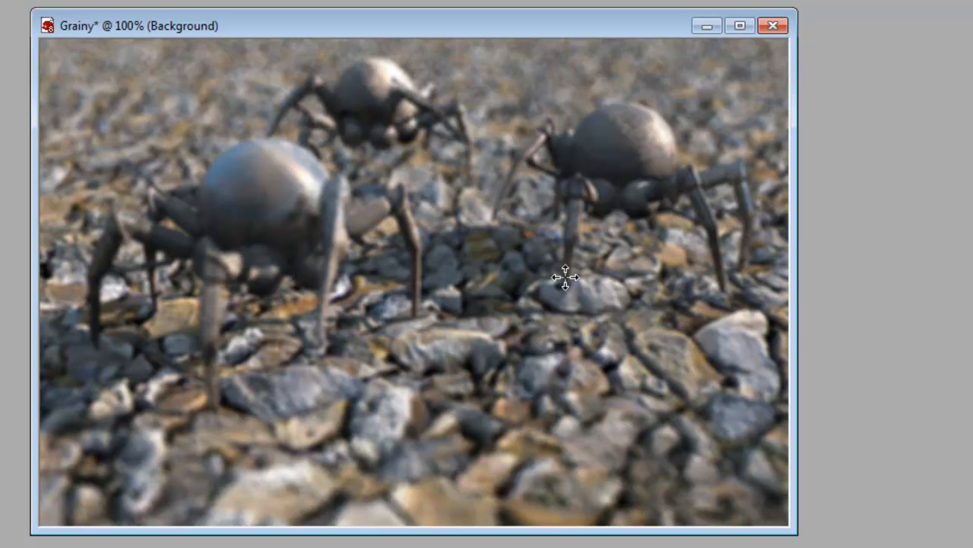
{"action": "mouse_move", "coordinate": [553, 264]}
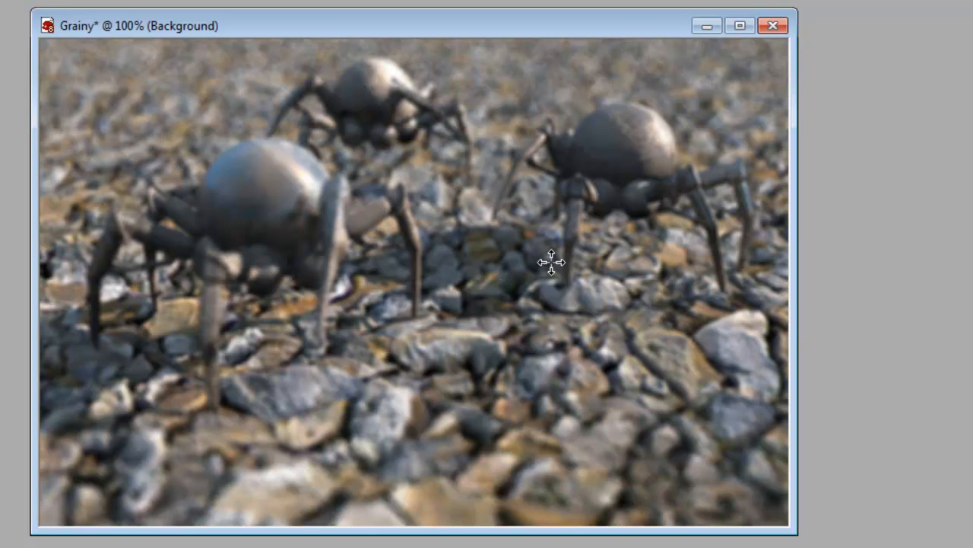
{"action": "mouse_move", "coordinate": [491, 502]}
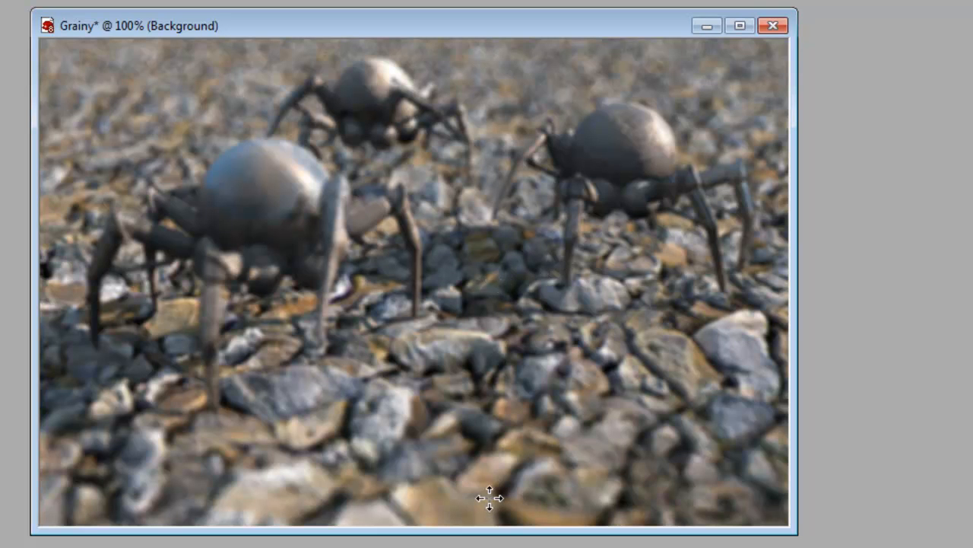
{"action": "mouse_move", "coordinate": [524, 82]}
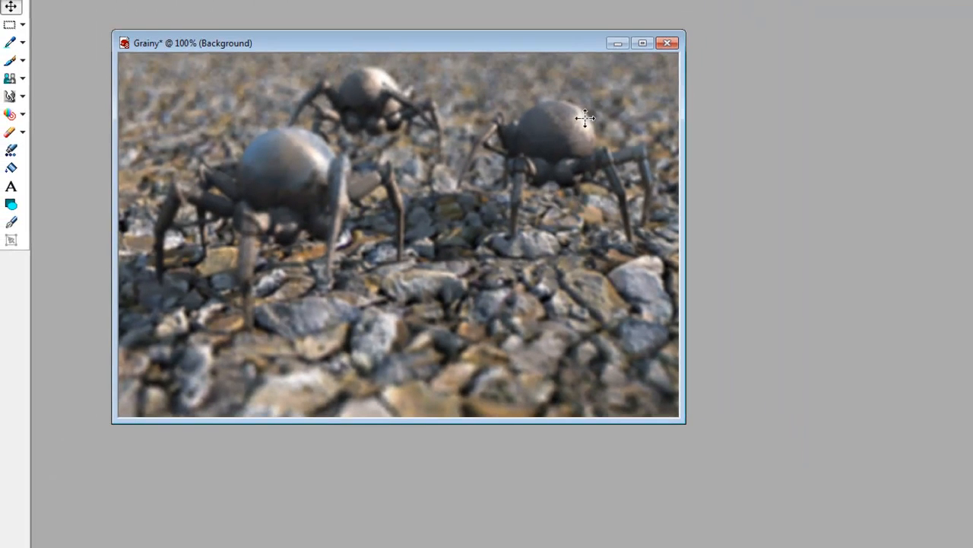
{"action": "mouse_move", "coordinate": [484, 277]}
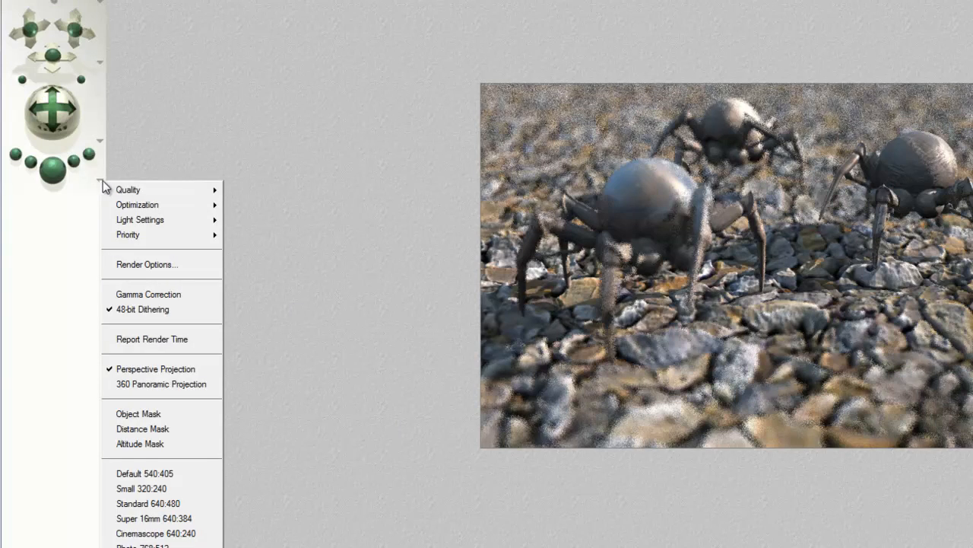
Render the distance mask at normal antialiasing and save it as 'Distance'
{"action": "left_click", "coordinate": [147, 264]}
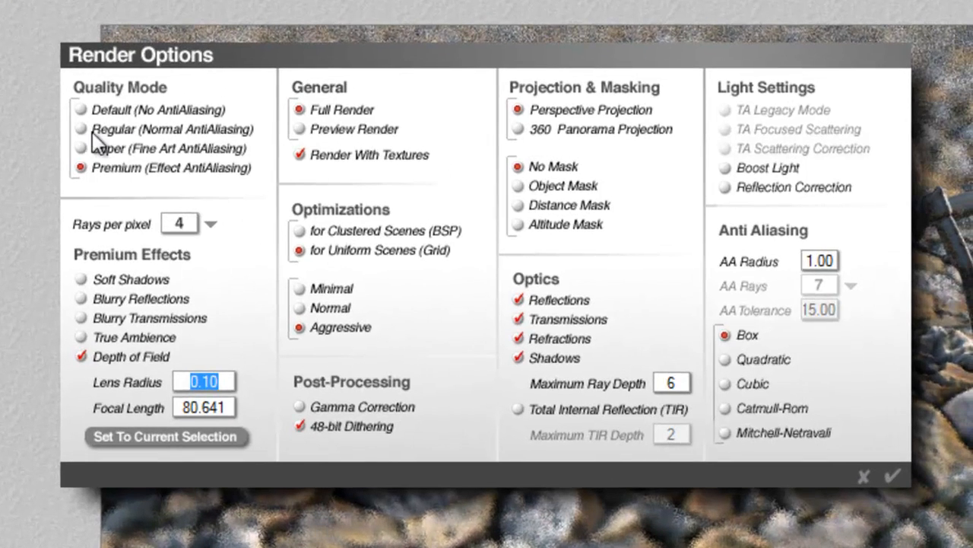
{"action": "left_click", "coordinate": [79, 129]}
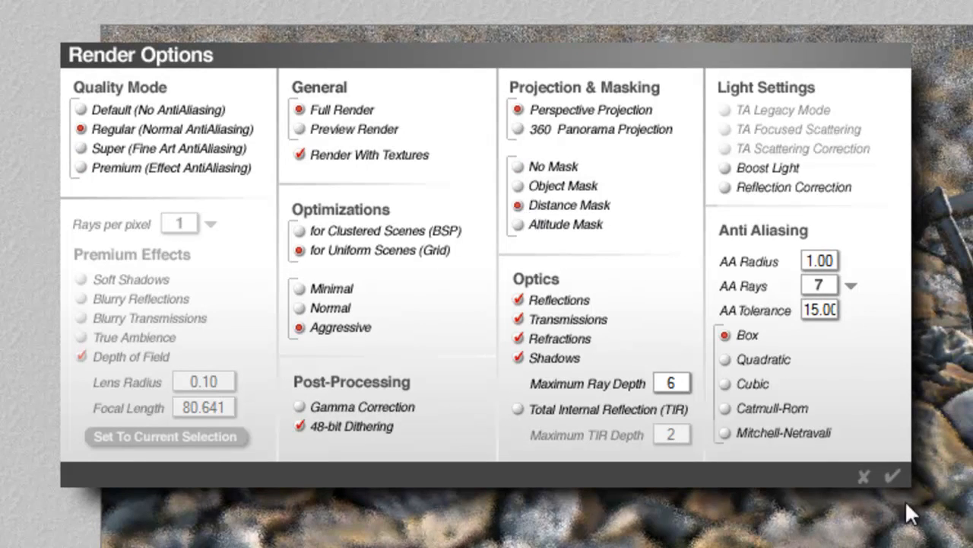
{"action": "left_click", "coordinate": [890, 473]}
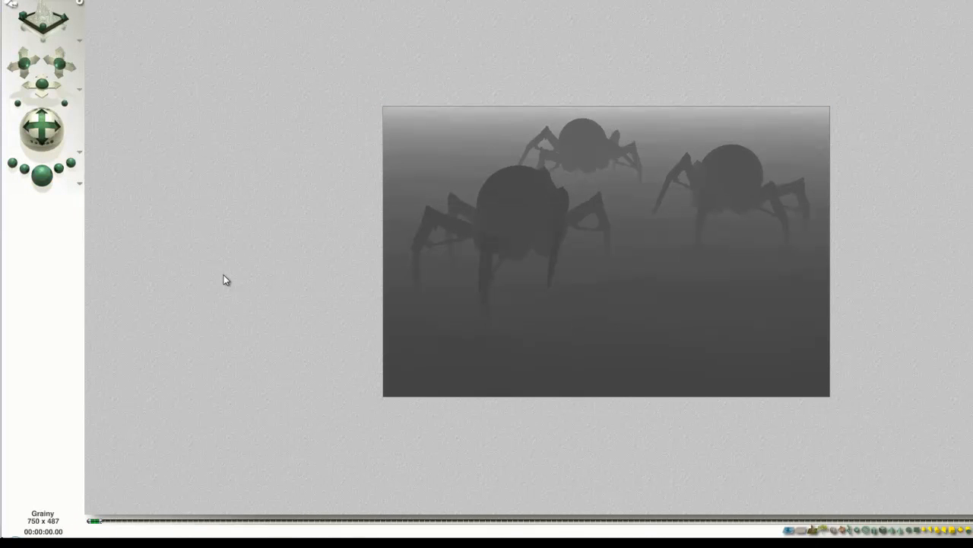
{"action": "mouse_move", "coordinate": [365, 327]}
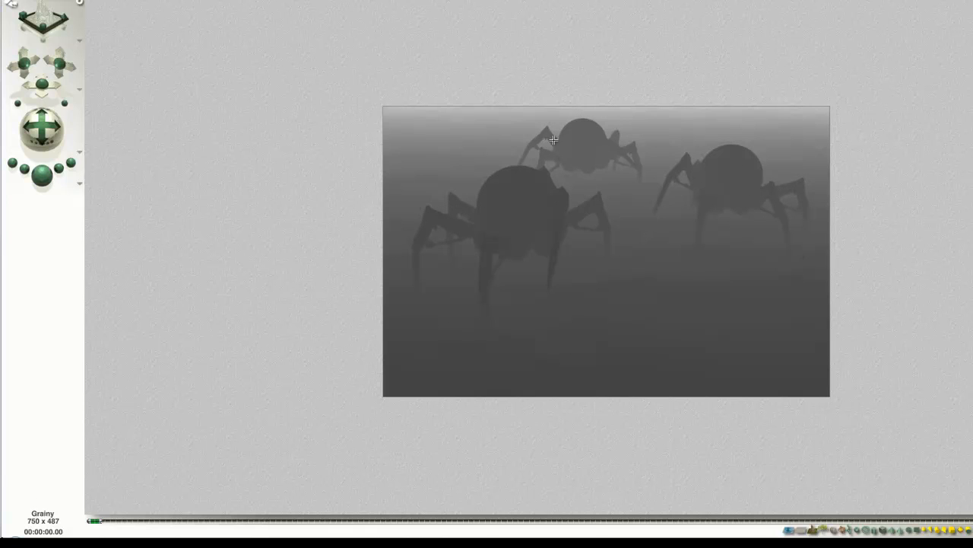
{"action": "mouse_move", "coordinate": [695, 178]}
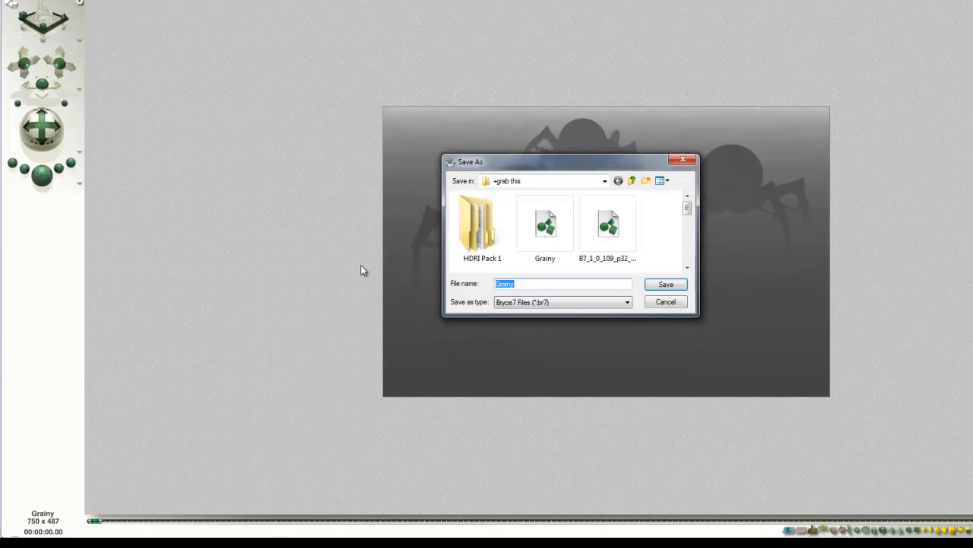
{"action": "type", "text": "Distance"}
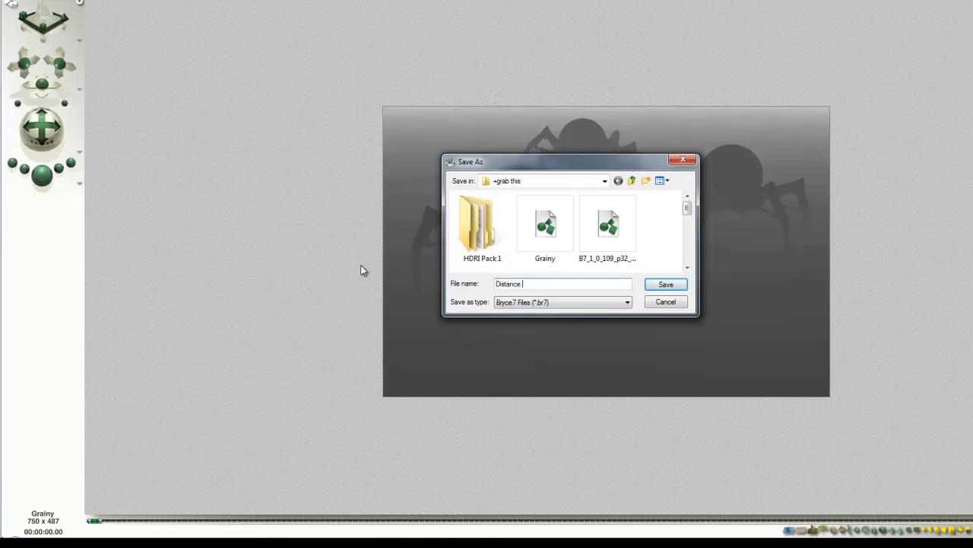
{"action": "left_click", "coordinate": [666, 284]}
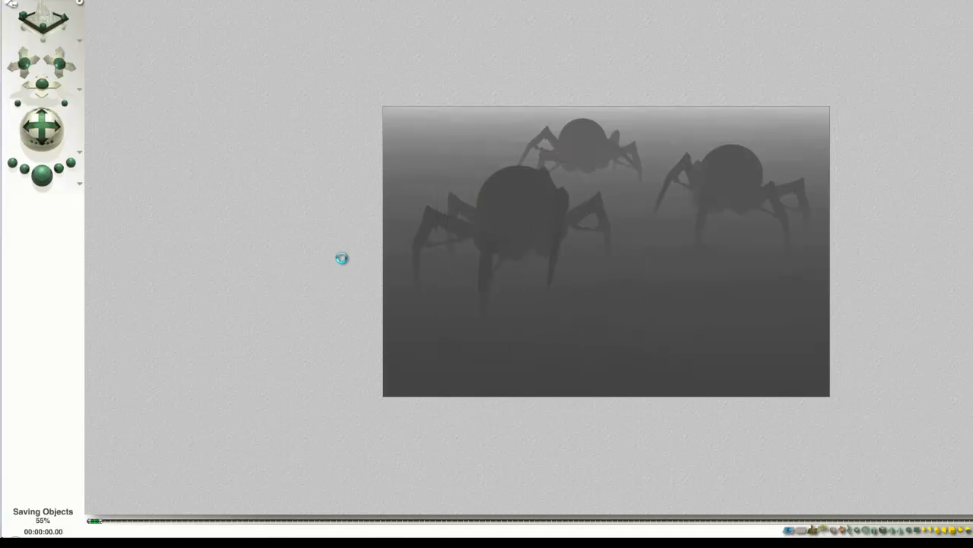
{"action": "mouse_move", "coordinate": [96, 190]}
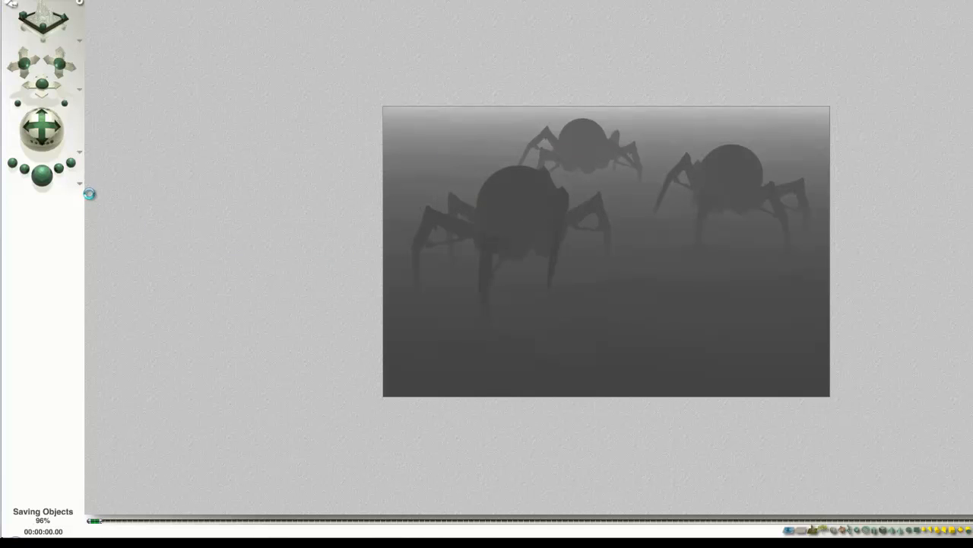
Set Render Options masking back to No Mask
{"action": "right_click", "coordinate": [89, 189]}
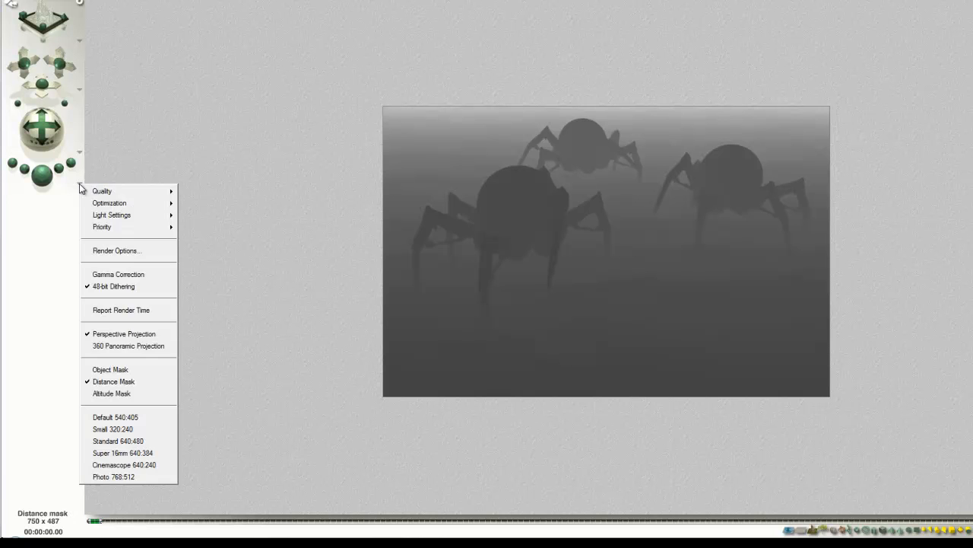
{"action": "left_click", "coordinate": [118, 250]}
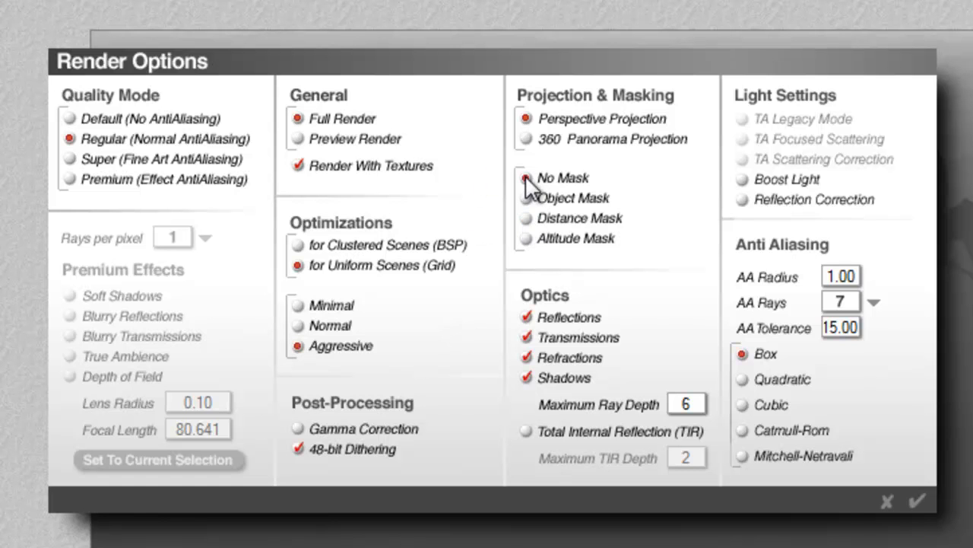
{"action": "left_click", "coordinate": [919, 501]}
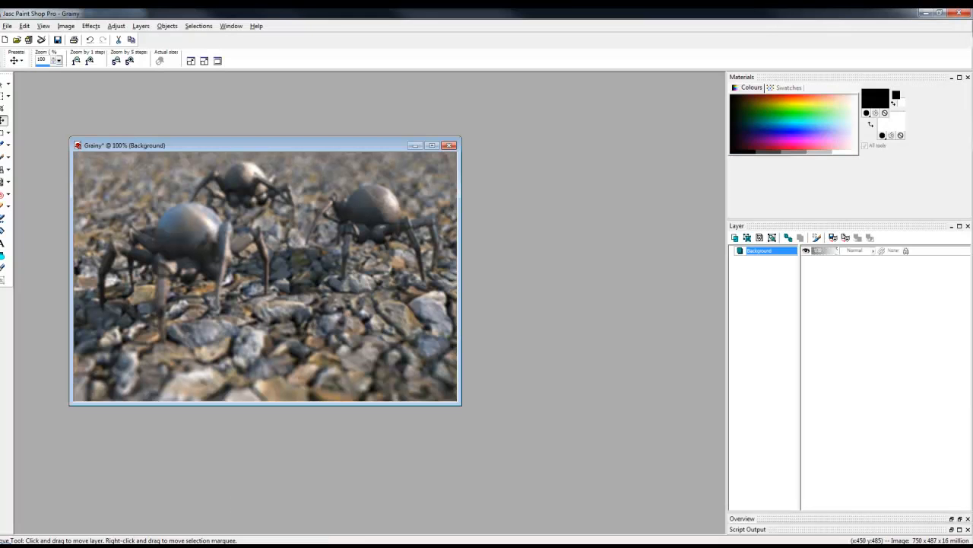
Shrink the Grainy image window to make room for the Distance mask
{"action": "left_click_drag", "start_coordinate": [125, 145], "coordinate": [80, 94]}
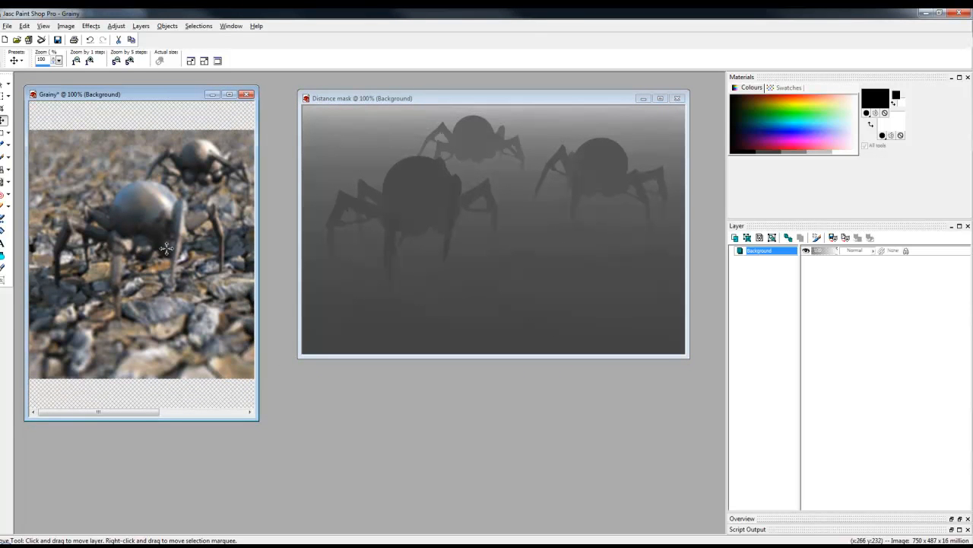
{"action": "mouse_move", "coordinate": [408, 176]}
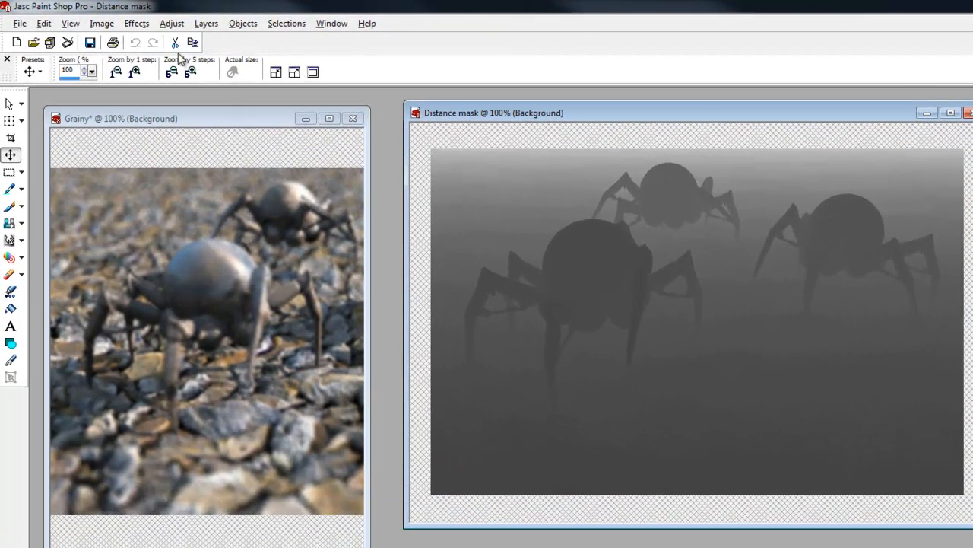
In Curves, raise a new midpoint and drop the brightest endpoint to black
{"action": "left_click", "coordinate": [174, 23]}
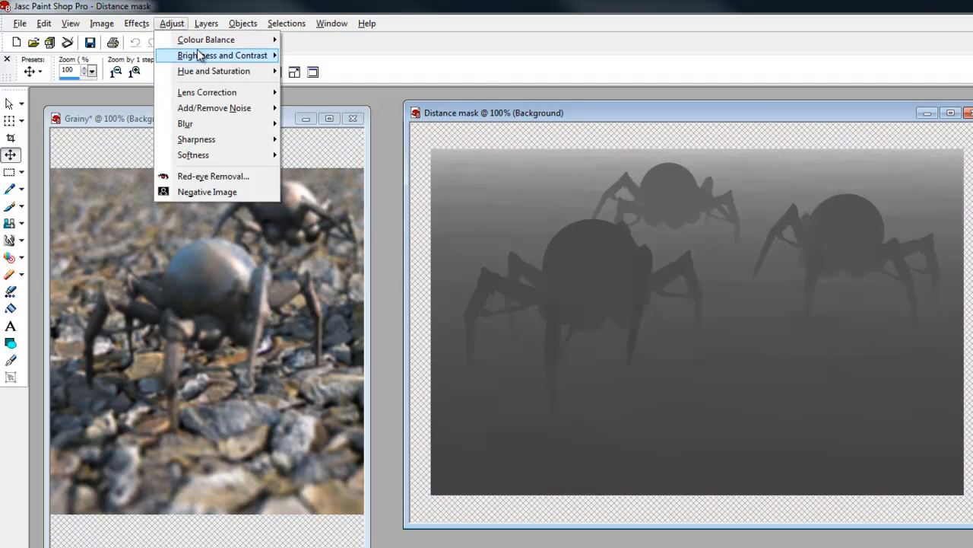
{"action": "mouse_move", "coordinate": [225, 55]}
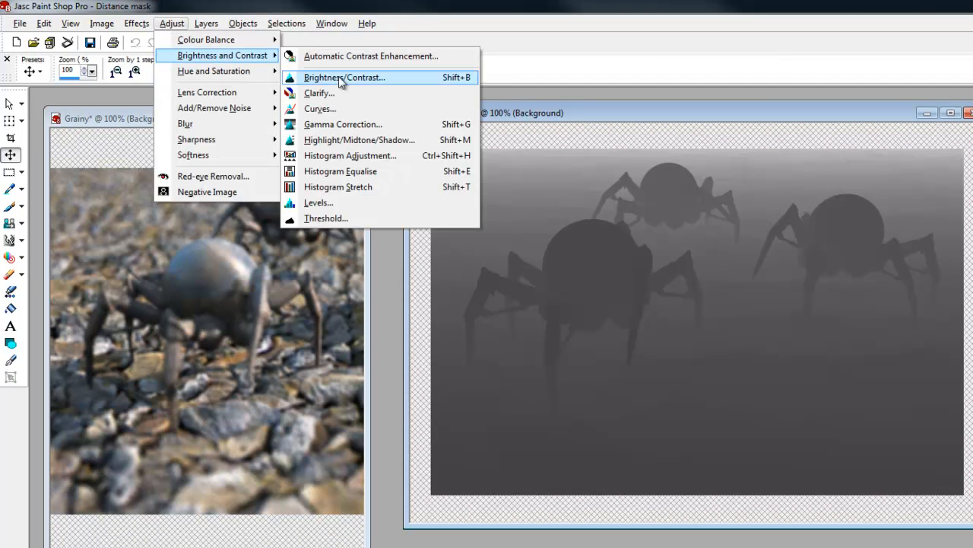
{"action": "left_click", "coordinate": [320, 108]}
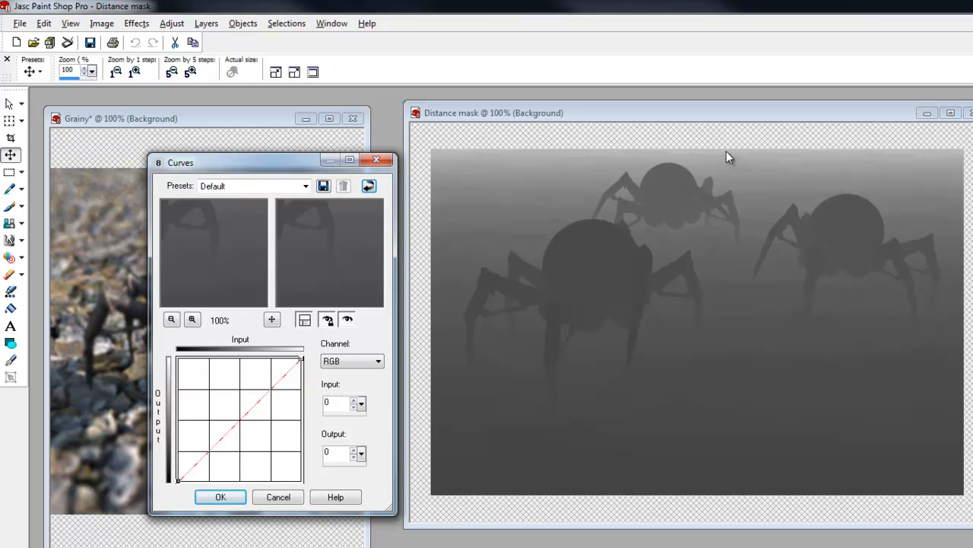
{"action": "mouse_move", "coordinate": [727, 469]}
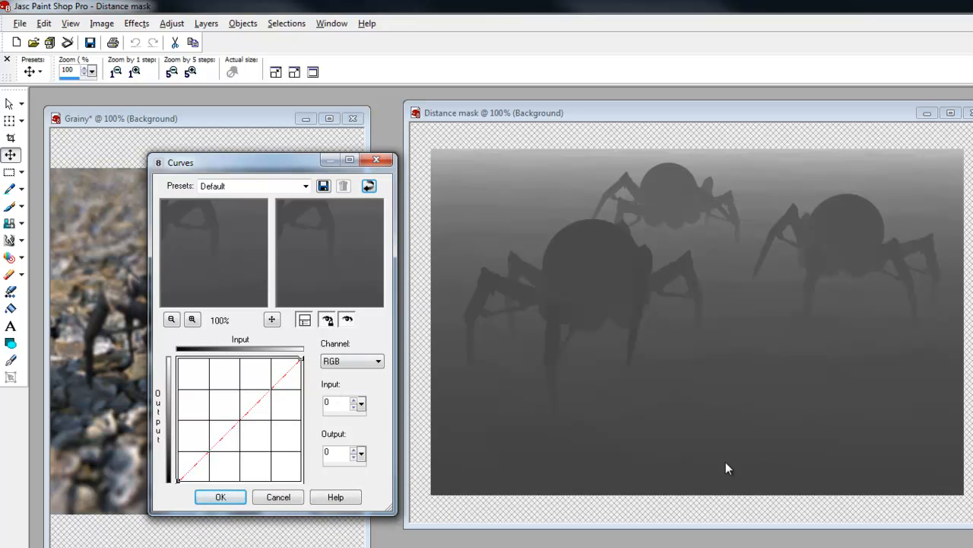
{"action": "mouse_move", "coordinate": [850, 230]}
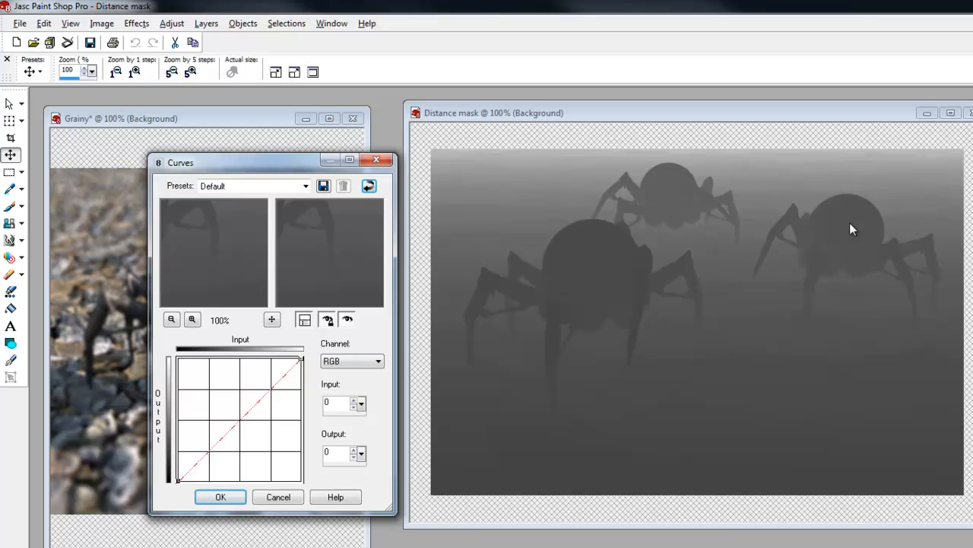
{"action": "mouse_move", "coordinate": [250, 447]}
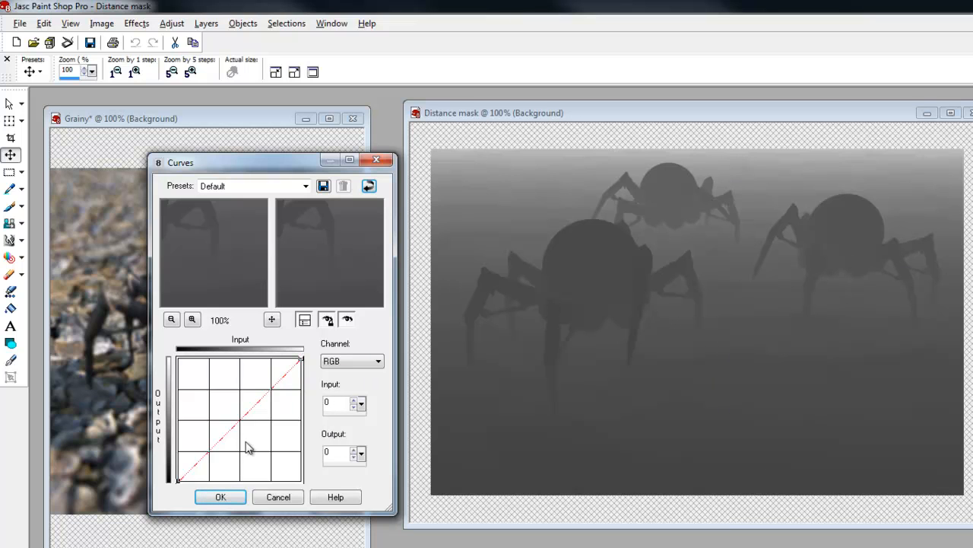
{"action": "left_click", "coordinate": [239, 422]}
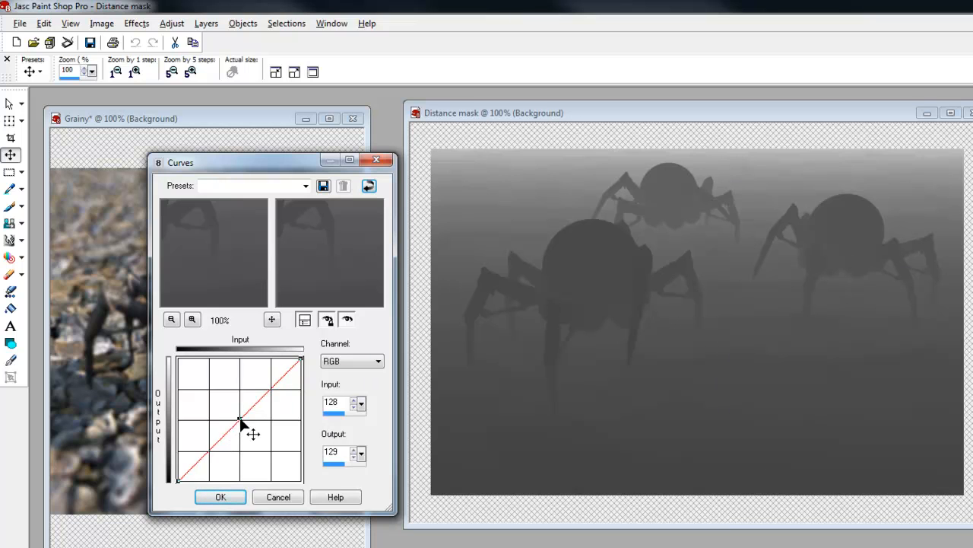
{"action": "left_click_drag", "start_coordinate": [239, 422], "coordinate": [237, 359]}
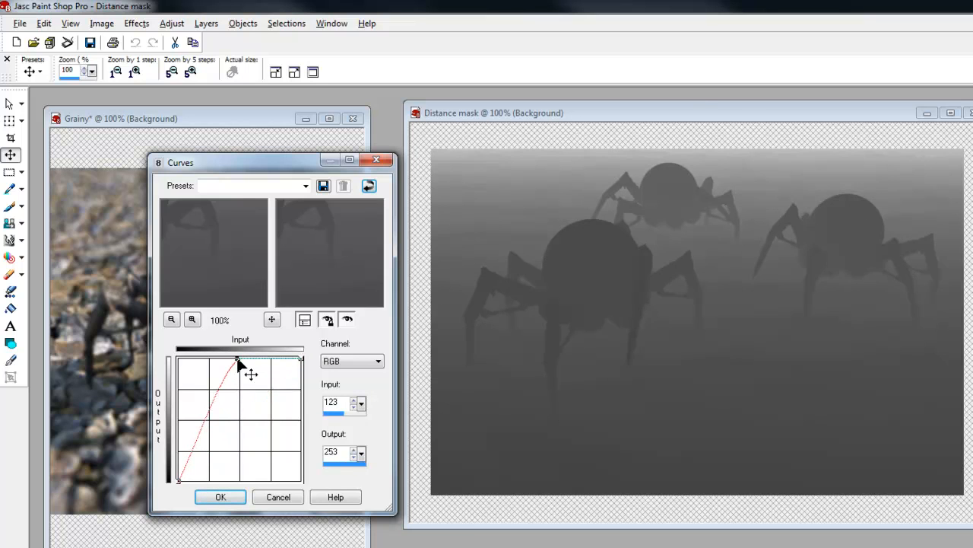
{"action": "left_click_drag", "start_coordinate": [240, 357], "coordinate": [300, 358]}
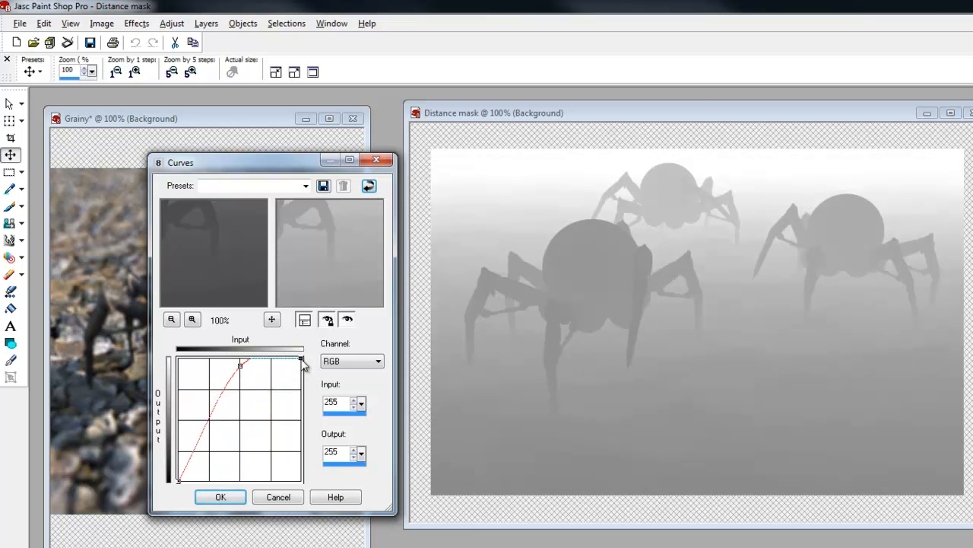
{"action": "left_click_drag", "start_coordinate": [302, 359], "coordinate": [298, 485]}
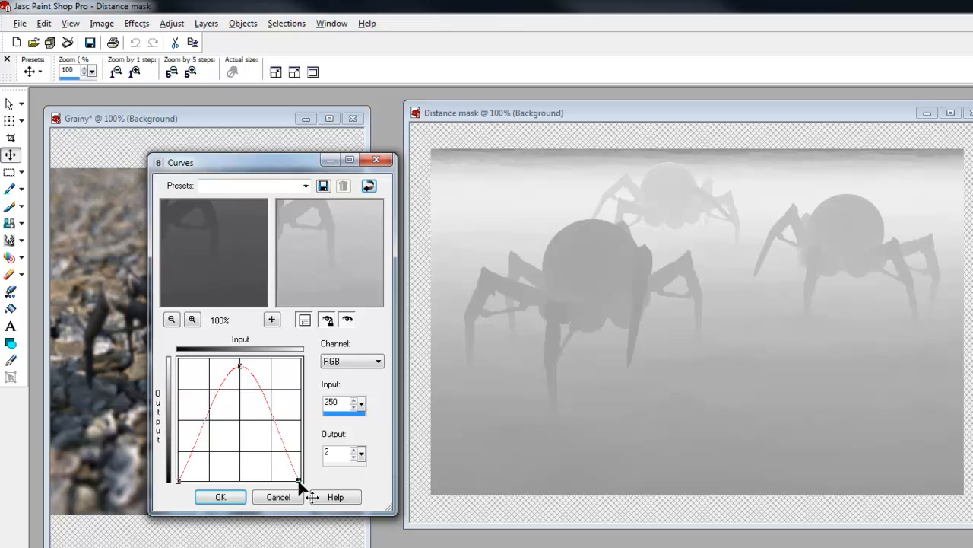
{"action": "mouse_move", "coordinate": [662, 248]}
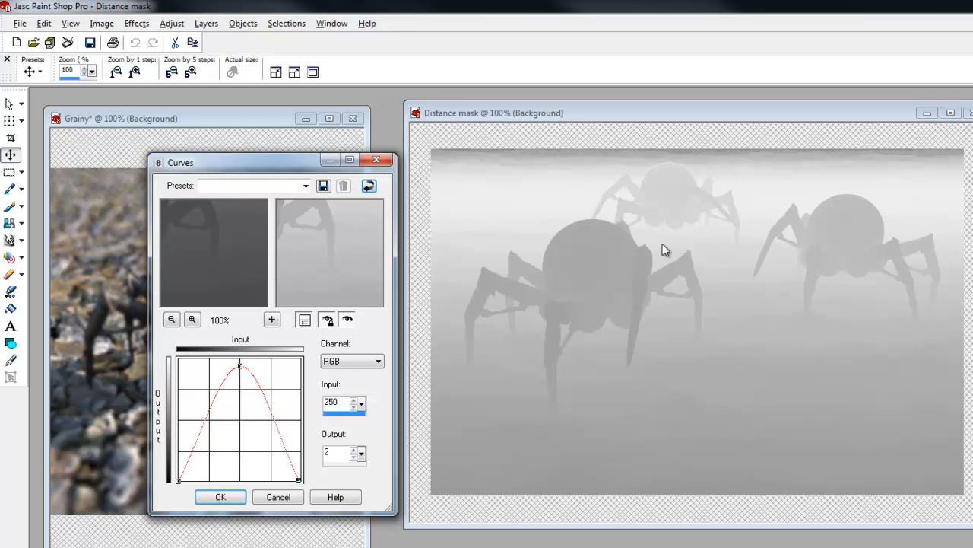
{"action": "mouse_move", "coordinate": [909, 201]}
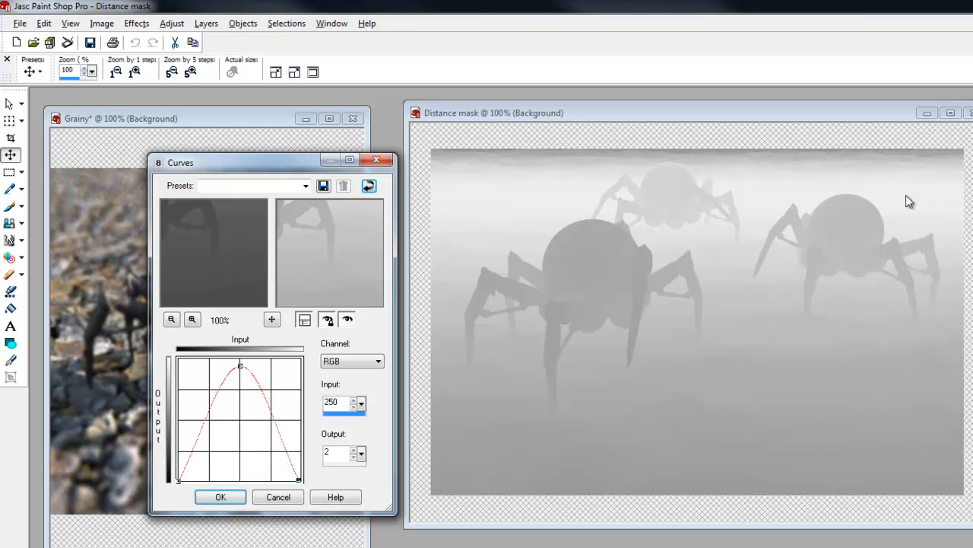
Fine-tune the curve peak leftward to full brightness so the spiders turn near-white
{"action": "left_click_drag", "start_coordinate": [239, 365], "coordinate": [228, 361]}
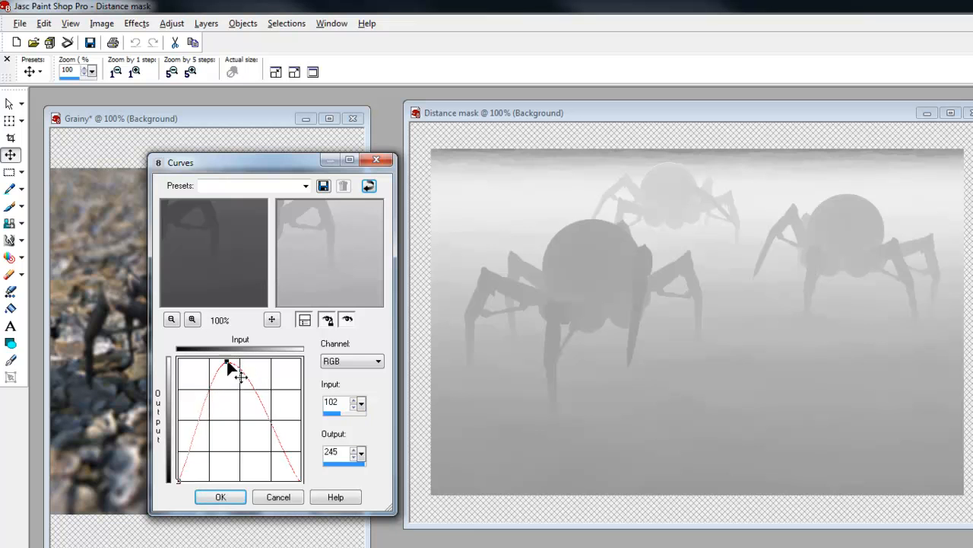
{"action": "left_click_drag", "start_coordinate": [228, 363], "coordinate": [226, 361]}
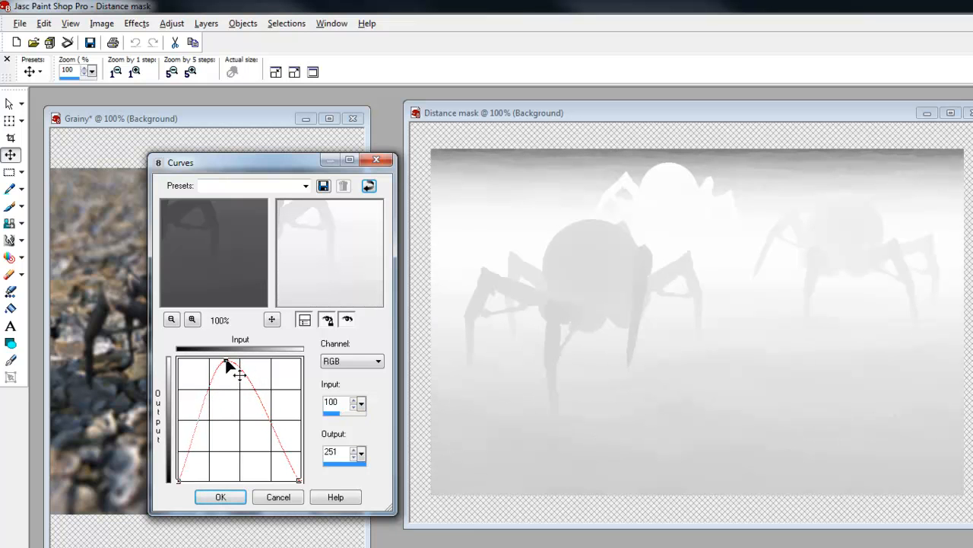
{"action": "left_click_drag", "start_coordinate": [228, 364], "coordinate": [221, 360]}
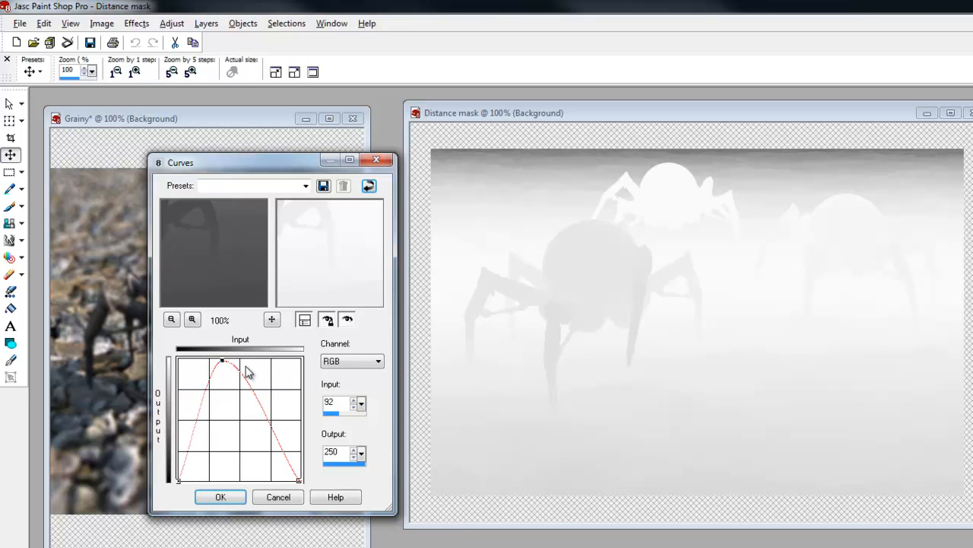
{"action": "left_click_drag", "start_coordinate": [221, 360], "coordinate": [229, 364]}
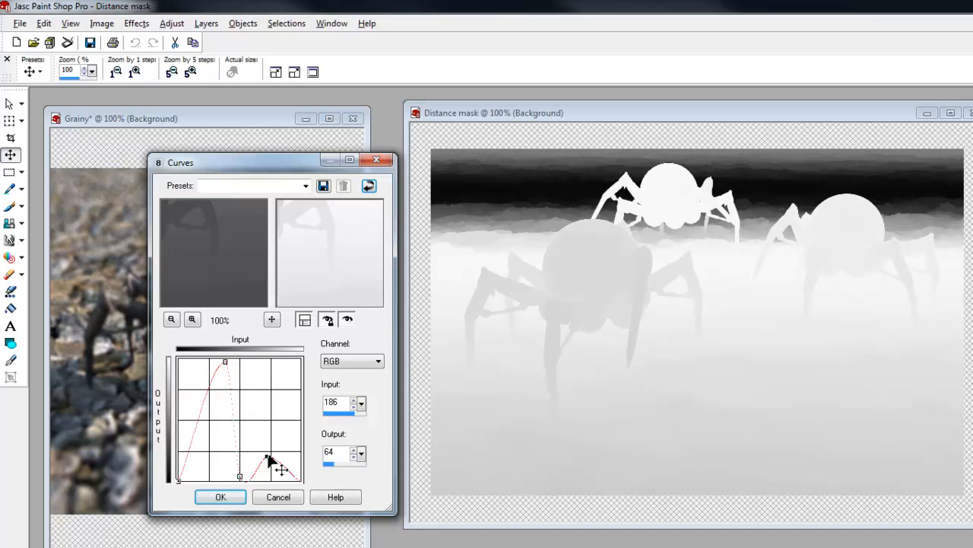
Flatten the far and near tones to black, steepen the contrast, and apply the curve
{"action": "left_click_drag", "start_coordinate": [282, 468], "coordinate": [239, 480]}
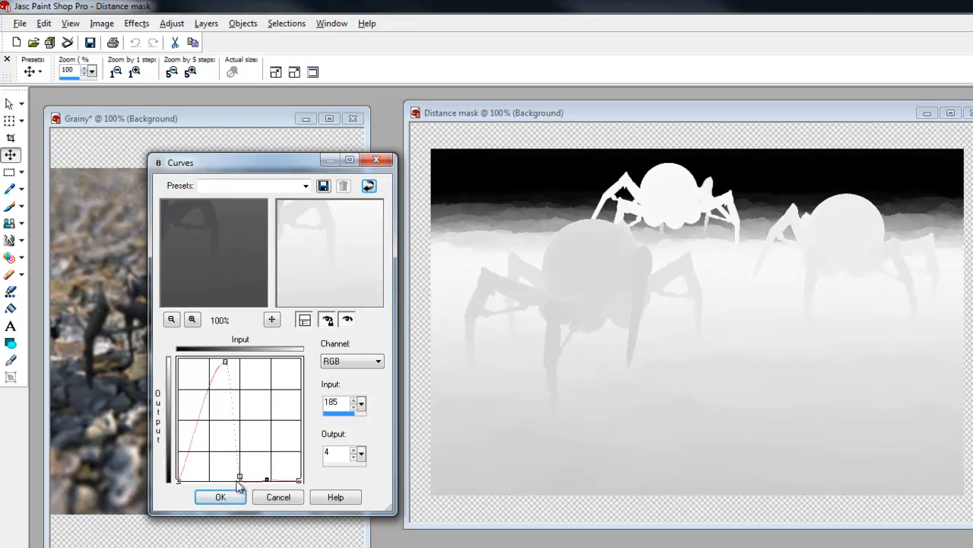
{"action": "left_click_drag", "start_coordinate": [266, 479], "coordinate": [232, 476]}
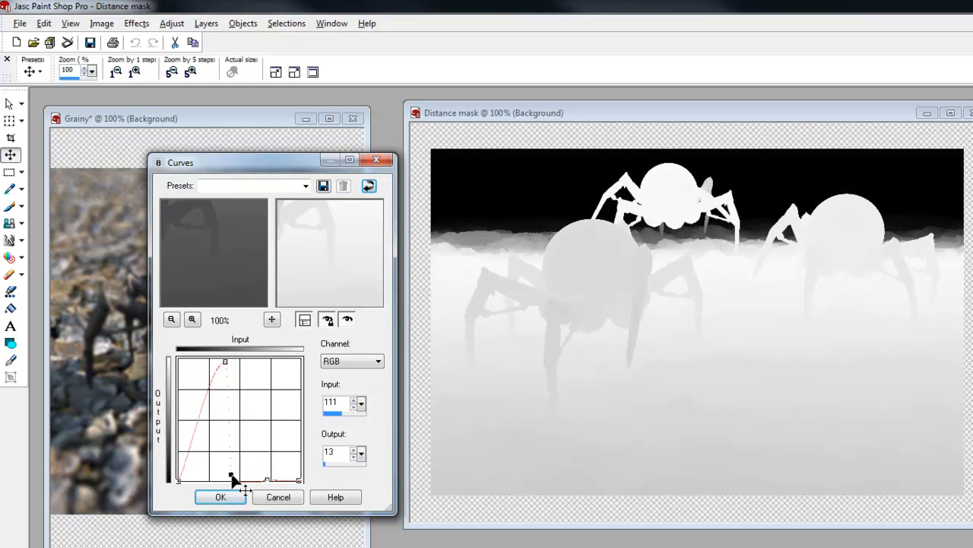
{"action": "left_click_drag", "start_coordinate": [232, 479], "coordinate": [227, 473]}
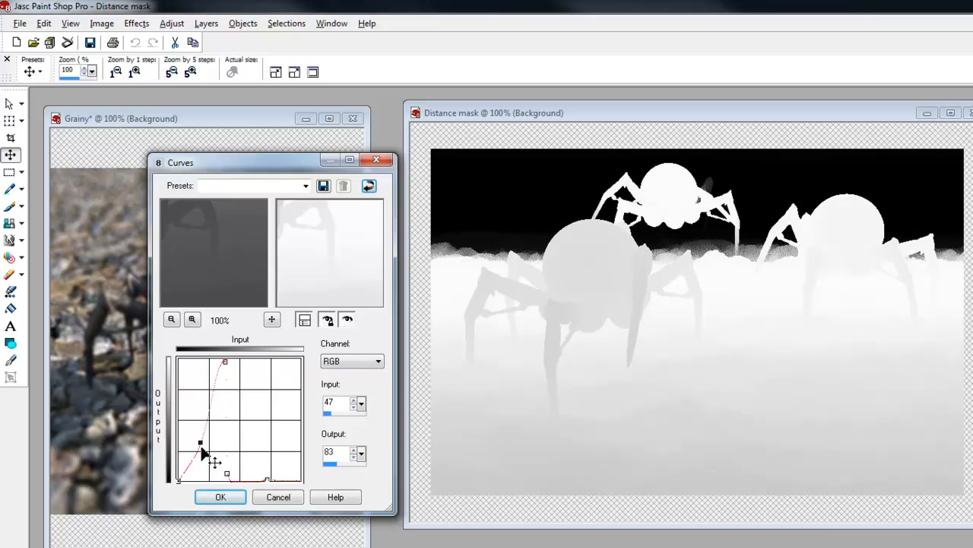
{"action": "left_click_drag", "start_coordinate": [200, 443], "coordinate": [220, 471]}
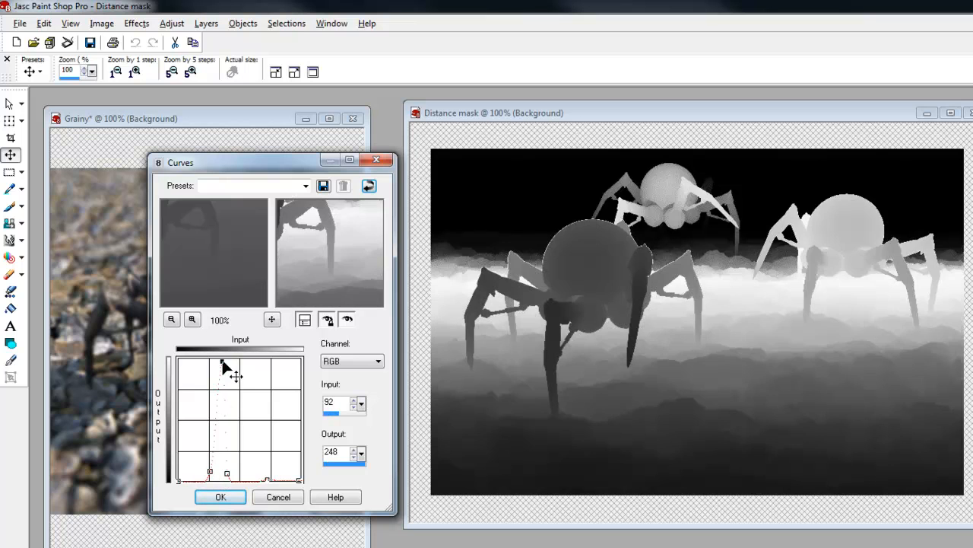
{"action": "left_click_drag", "start_coordinate": [227, 372], "coordinate": [225, 371]}
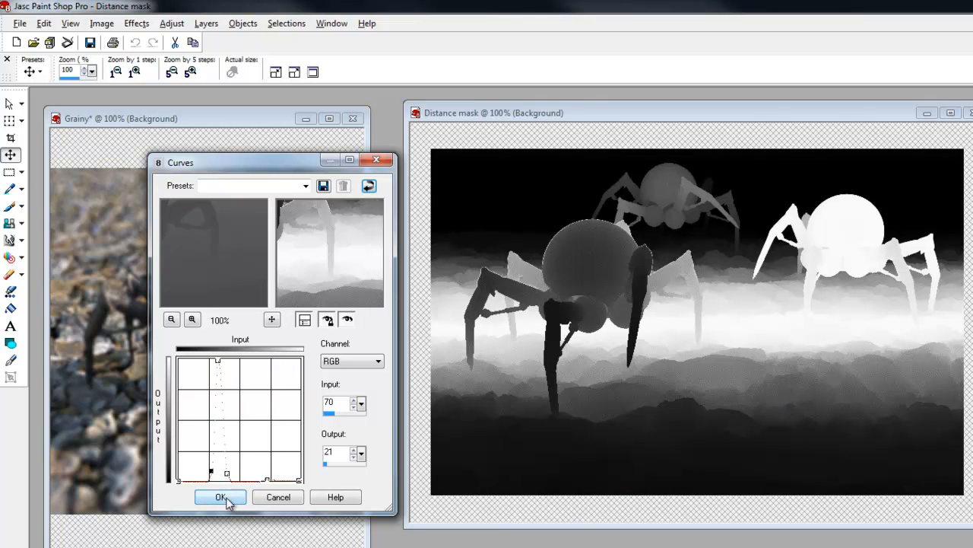
{"action": "left_click", "coordinate": [220, 497]}
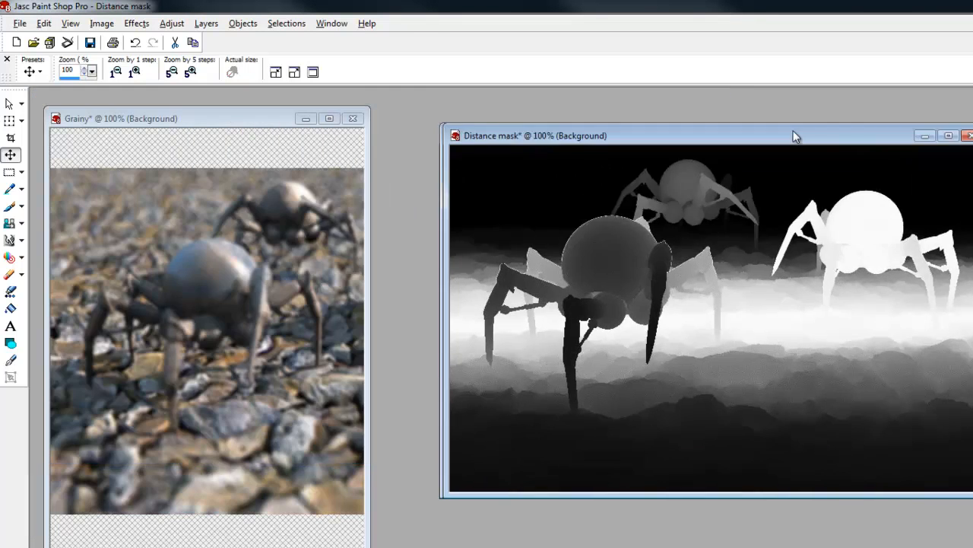
Move the Distance mask window beside Grainy and return to Bryce
{"action": "left_click_drag", "start_coordinate": [796, 135], "coordinate": [682, 134]}
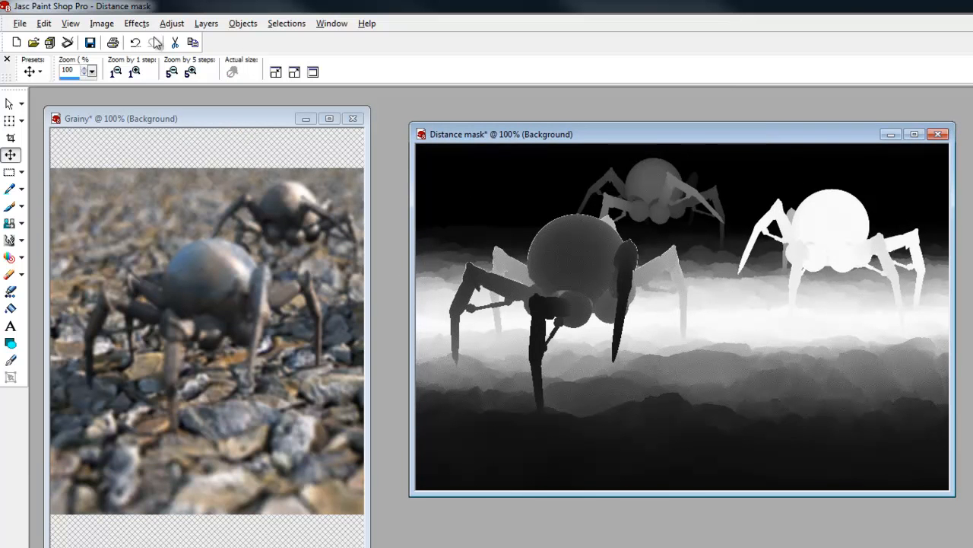
{"action": "left_click", "coordinate": [178, 23]}
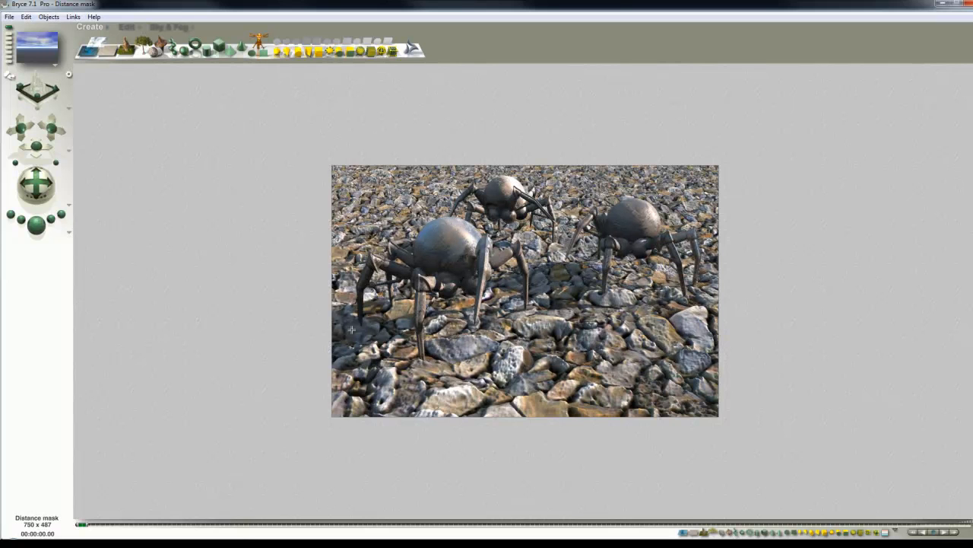
Save the sharp spider scene as a new file in the project folder
{"action": "left_click", "coordinate": [10, 17]}
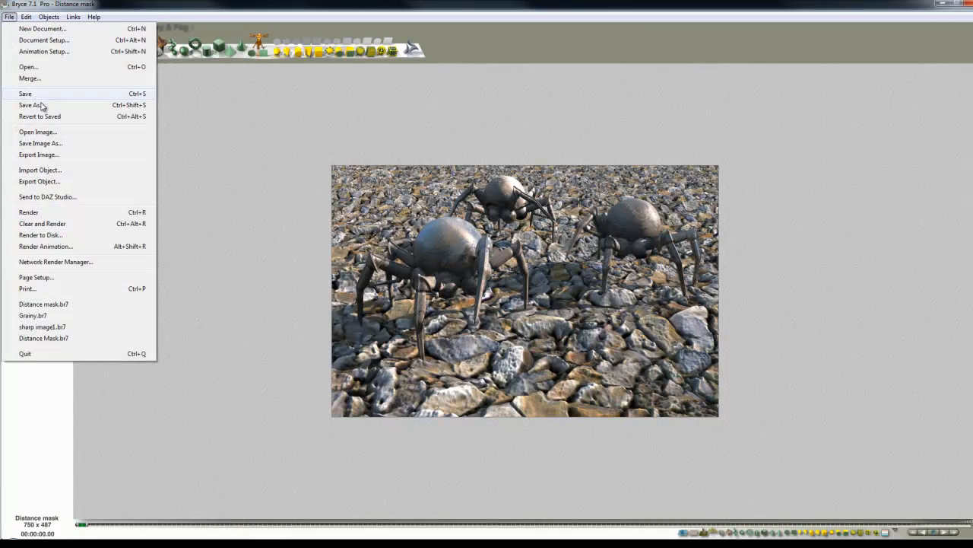
{"action": "left_click", "coordinate": [29, 105]}
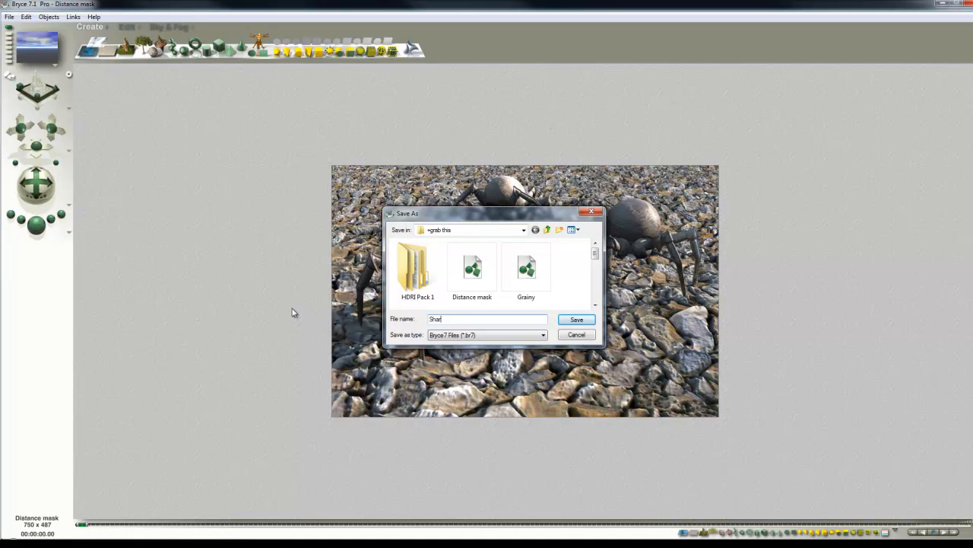
{"action": "left_click", "coordinate": [577, 319]}
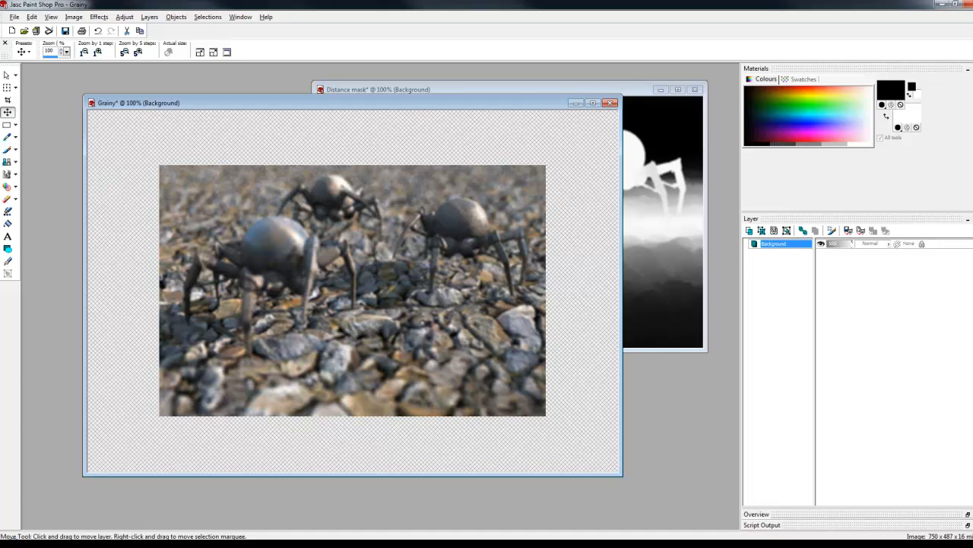
{"action": "mouse_move", "coordinate": [288, 109]}
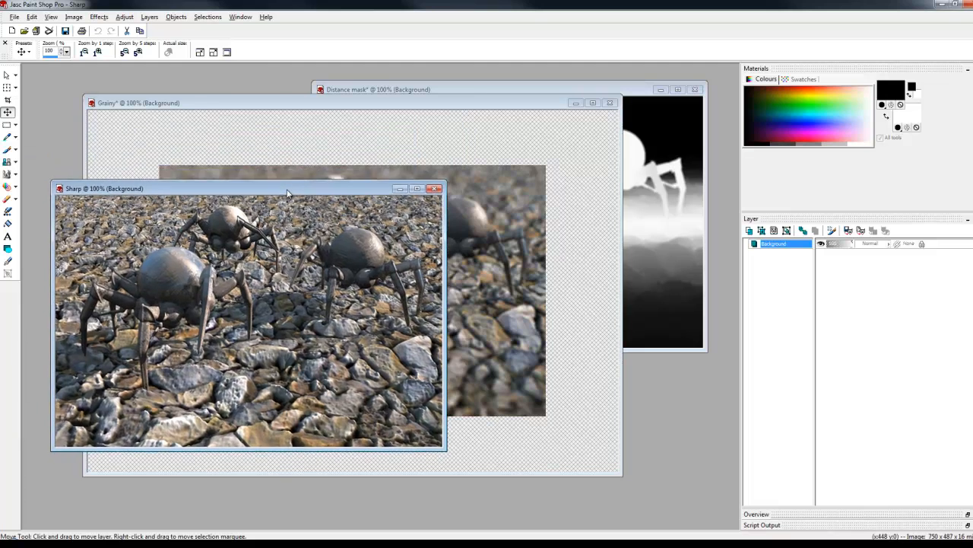
Drag the Sharp layer onto the Grainy image as new layer Raster 1
{"action": "left_click_drag", "start_coordinate": [287, 189], "coordinate": [276, 133]}
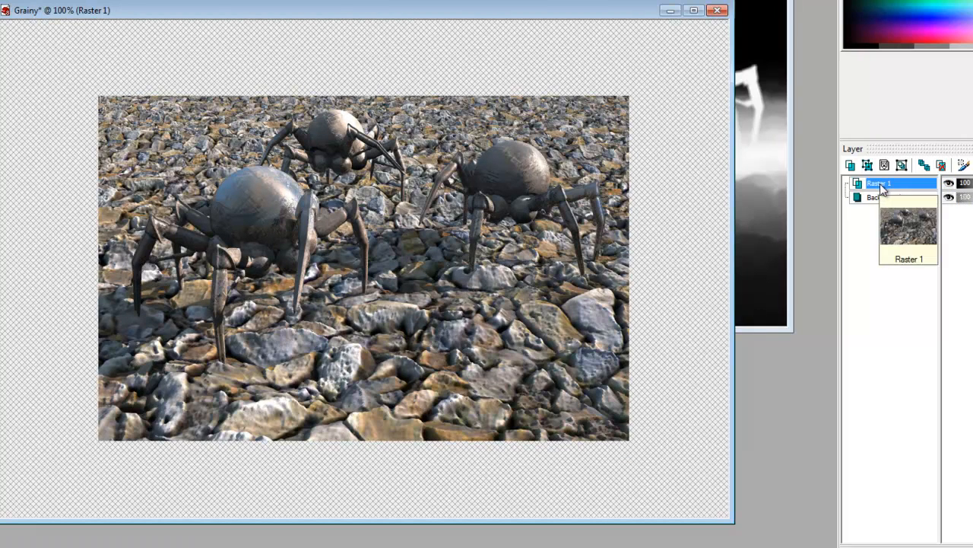
Add a mask layer from the Distance mask image using Source luminance to the sharp layer
{"action": "left_click", "coordinate": [205, 36]}
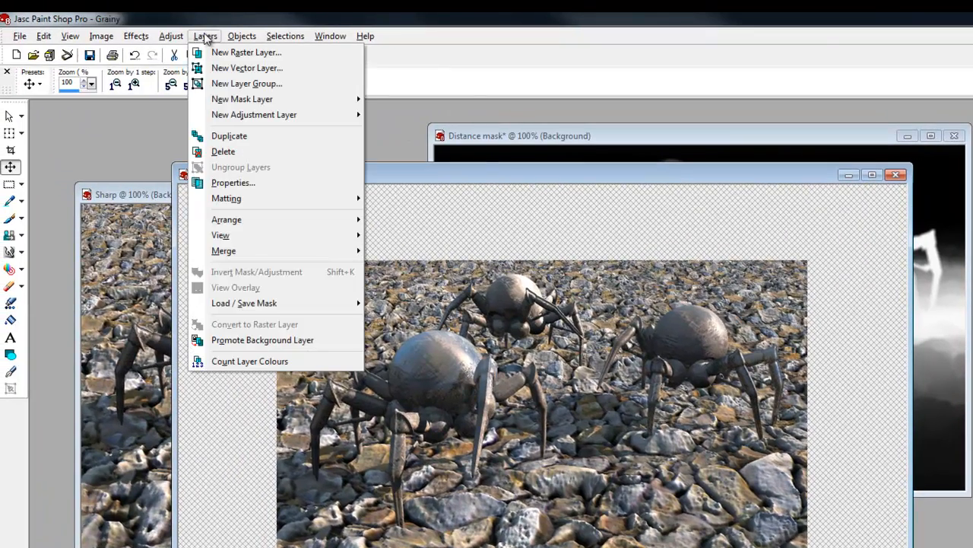
{"action": "mouse_move", "coordinate": [242, 99]}
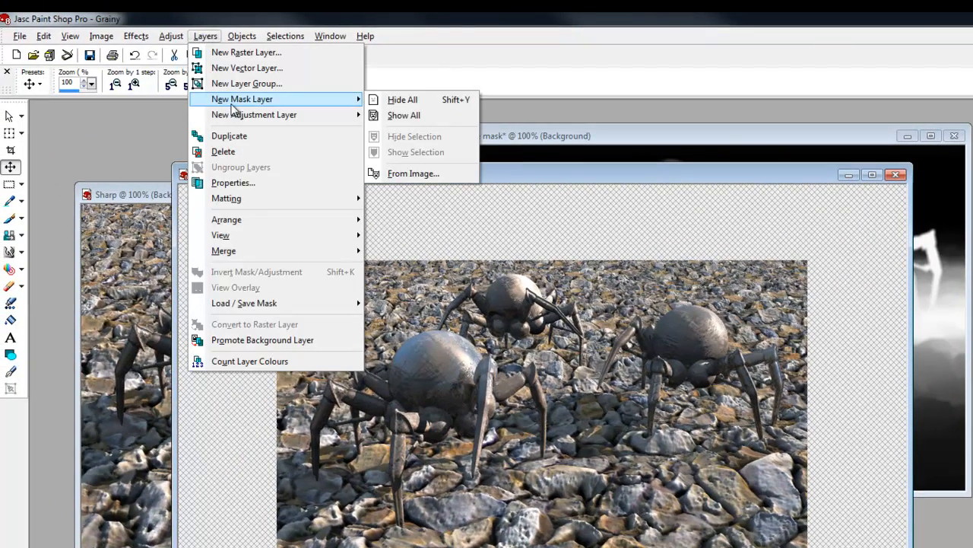
{"action": "left_click", "coordinate": [413, 173]}
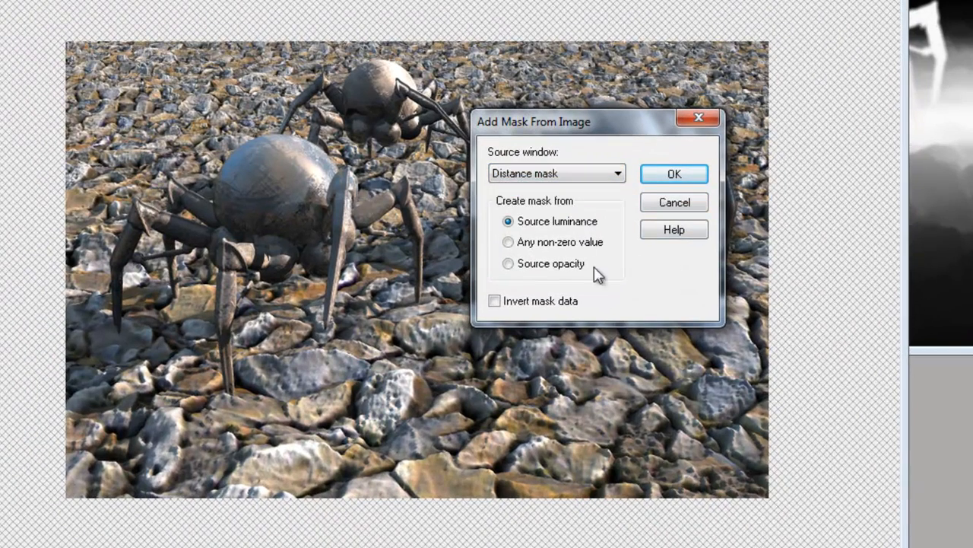
{"action": "left_click", "coordinate": [674, 173]}
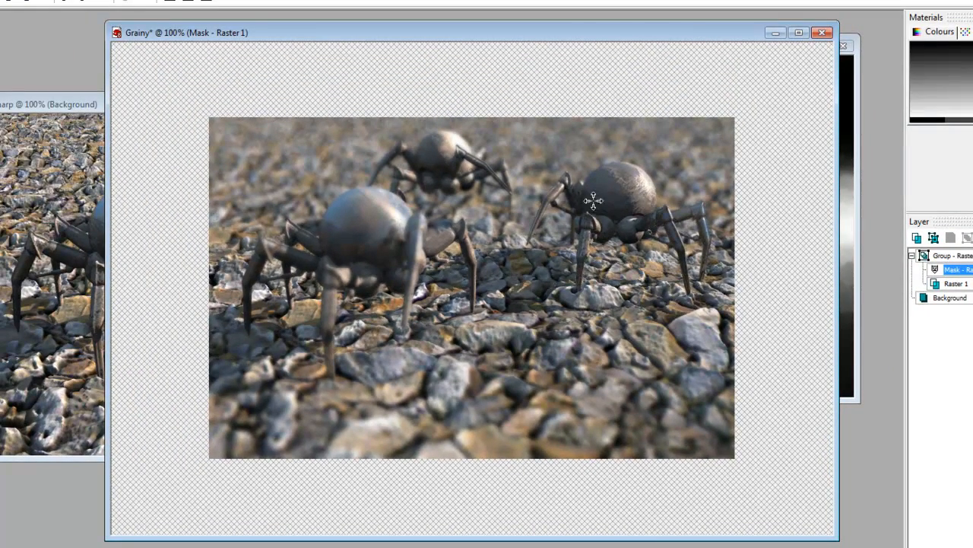
{"action": "mouse_move", "coordinate": [592, 291]}
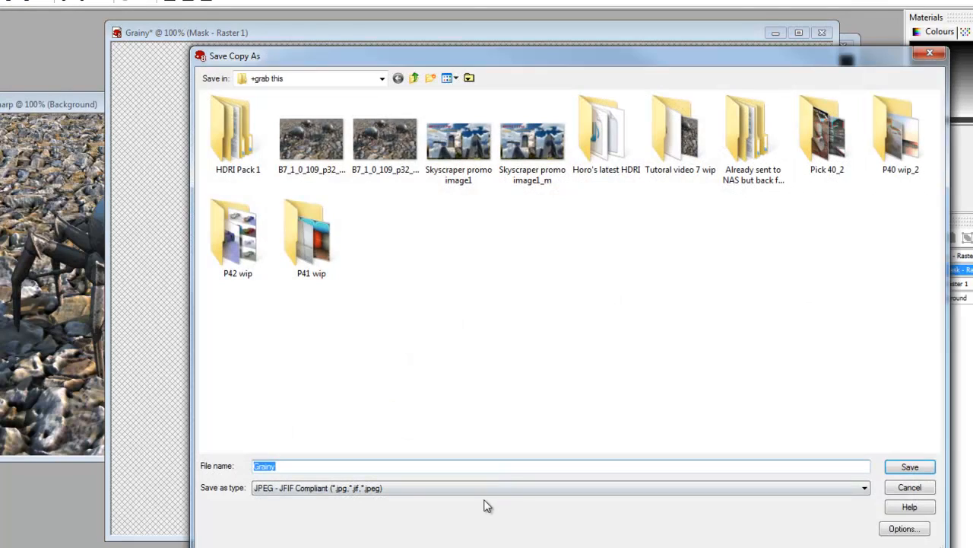
Save a merged JPEG copy of the composite named Combined, accepting the layer-merge warning
{"action": "type", "text": "Combined"}
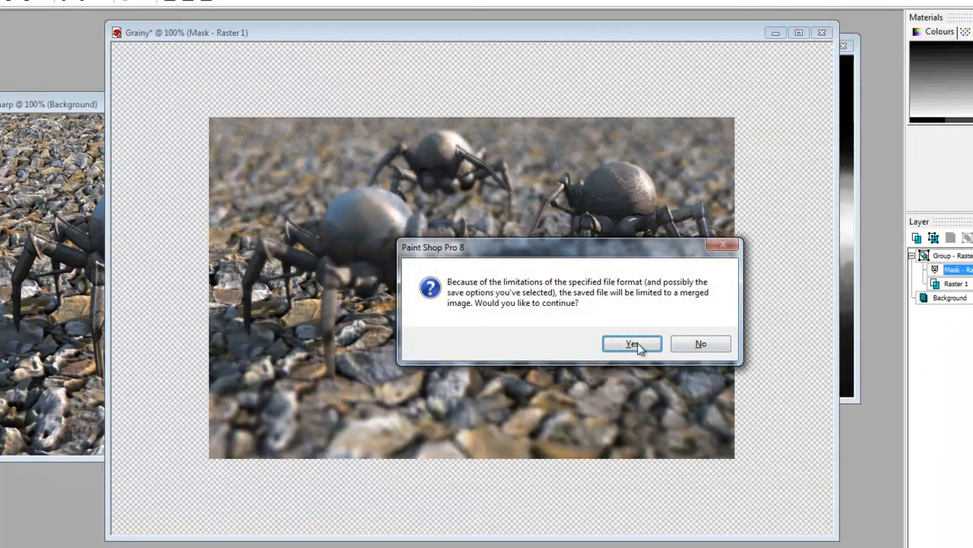
{"action": "left_click", "coordinate": [632, 344]}
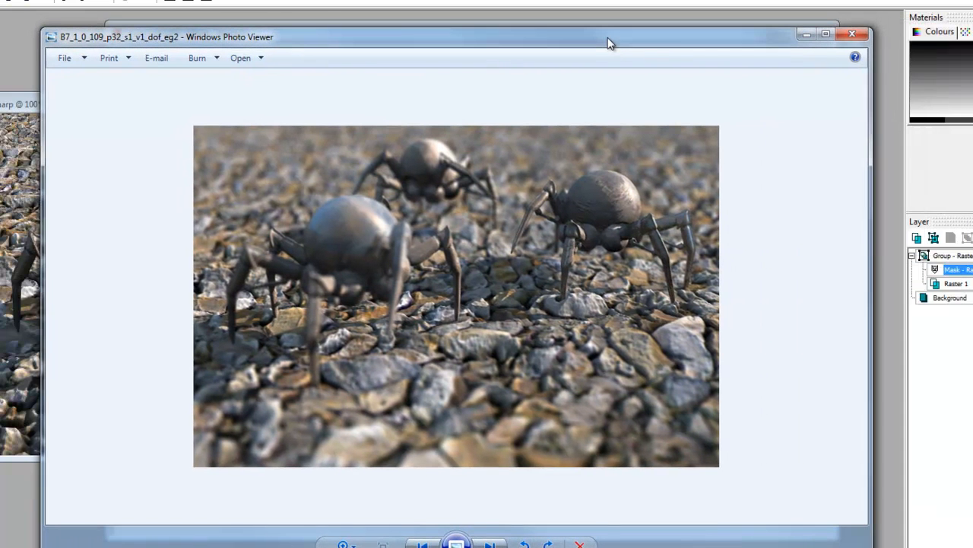
{"action": "mouse_move", "coordinate": [578, 107]}
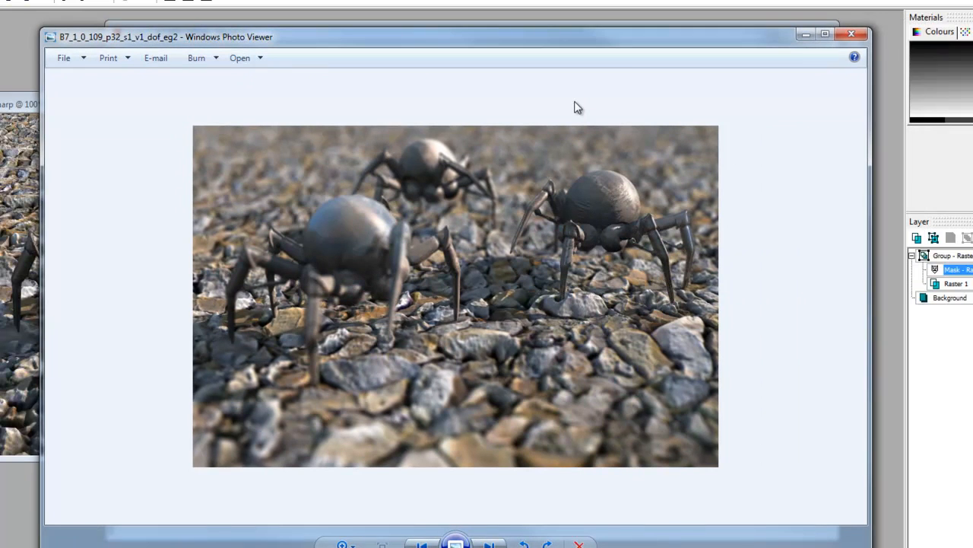
{"action": "mouse_move", "coordinate": [593, 102]}
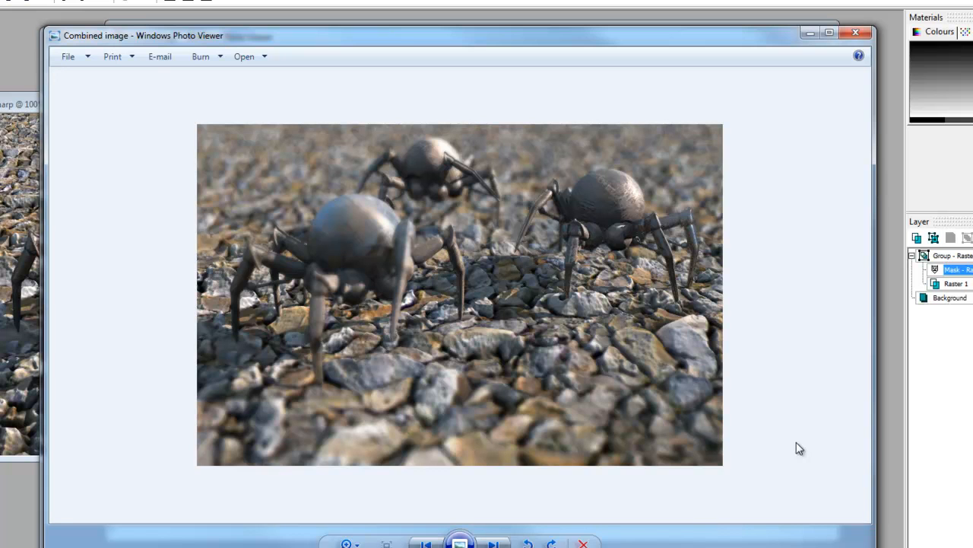
{"action": "mouse_move", "coordinate": [809, 461]}
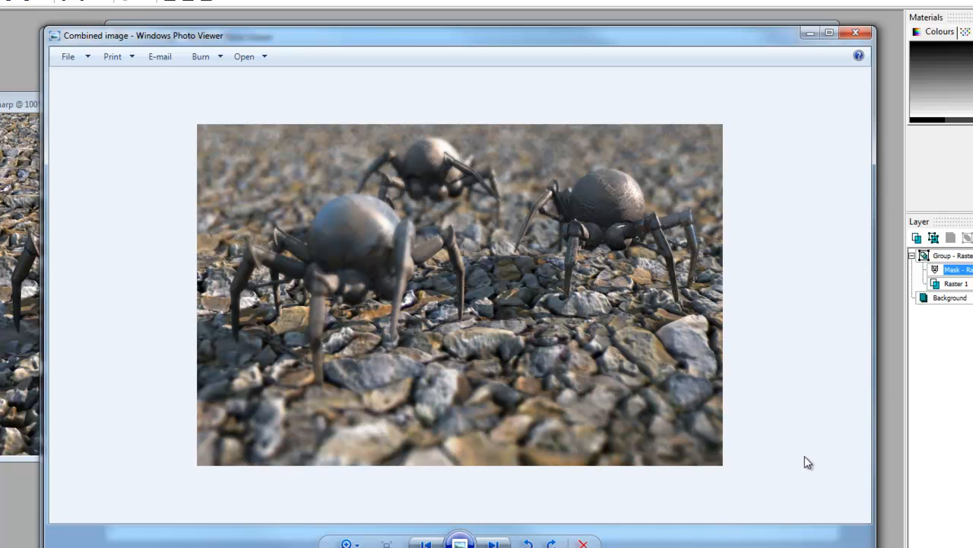
{"action": "mouse_move", "coordinate": [785, 384]}
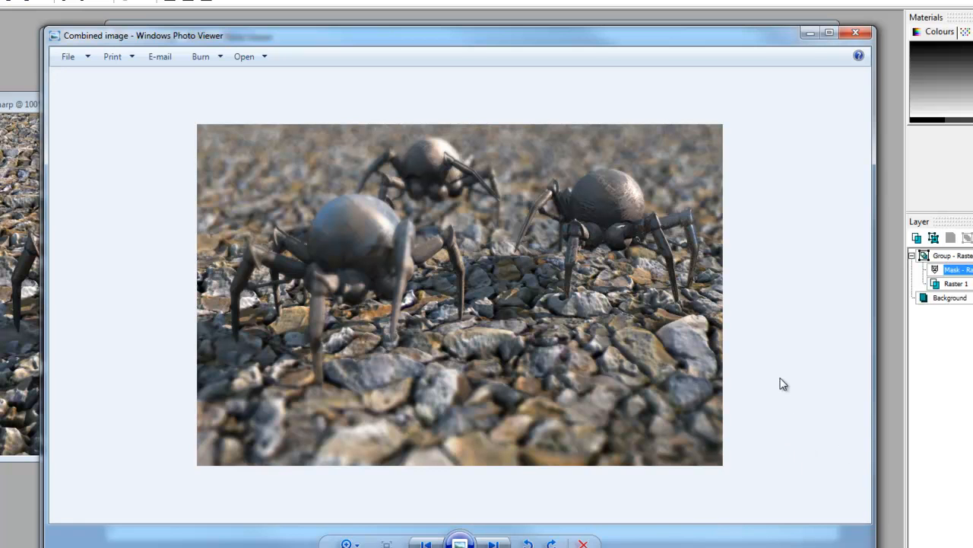
{"action": "mouse_move", "coordinate": [794, 369]}
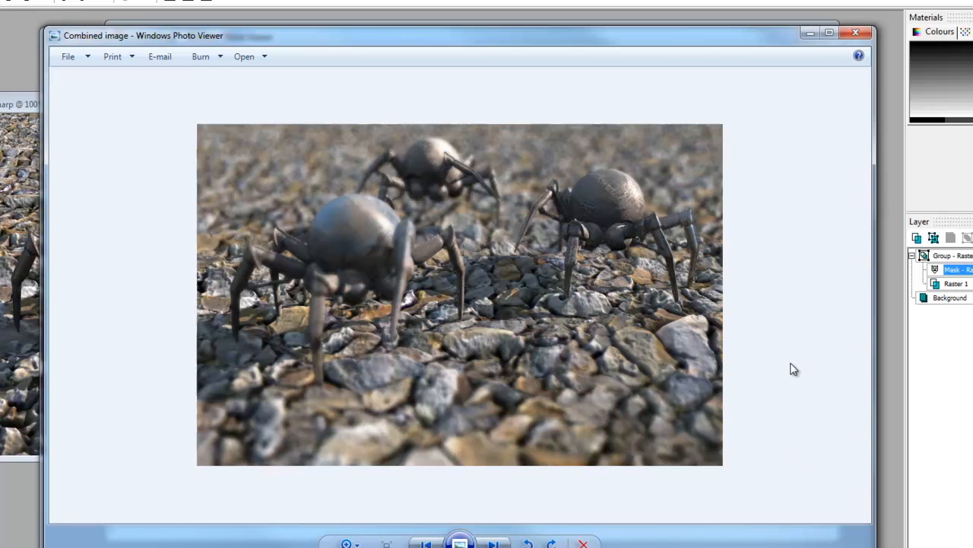
{"action": "mouse_move", "coordinate": [780, 373]}
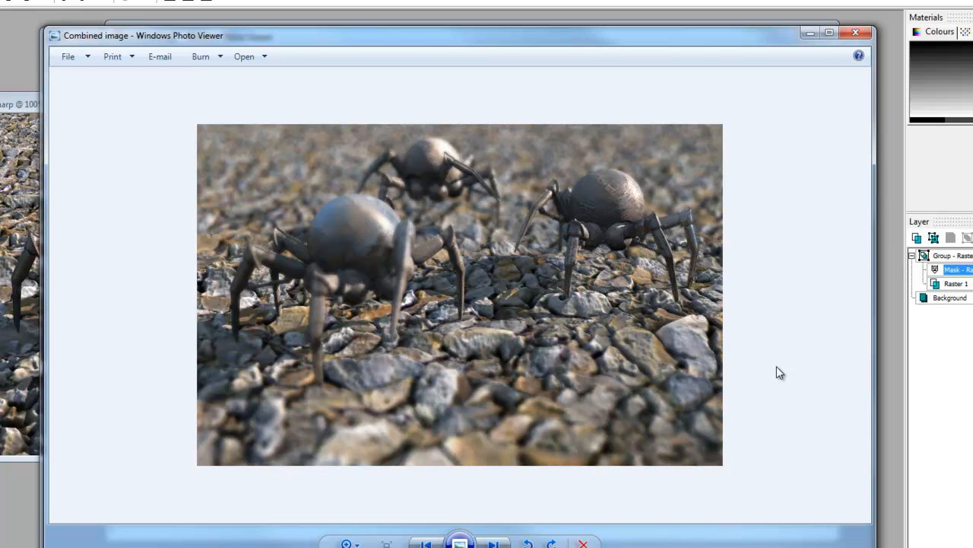
{"action": "mouse_move", "coordinate": [787, 371]}
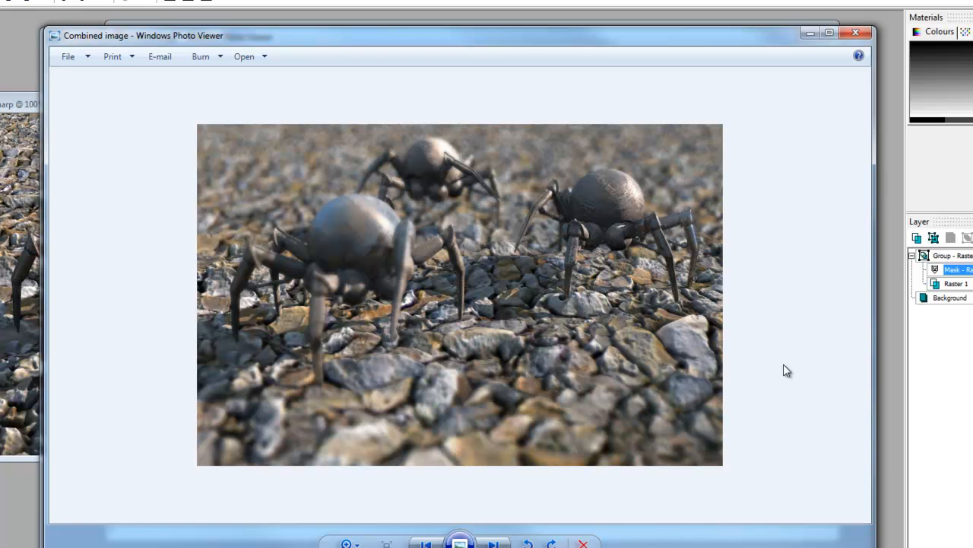